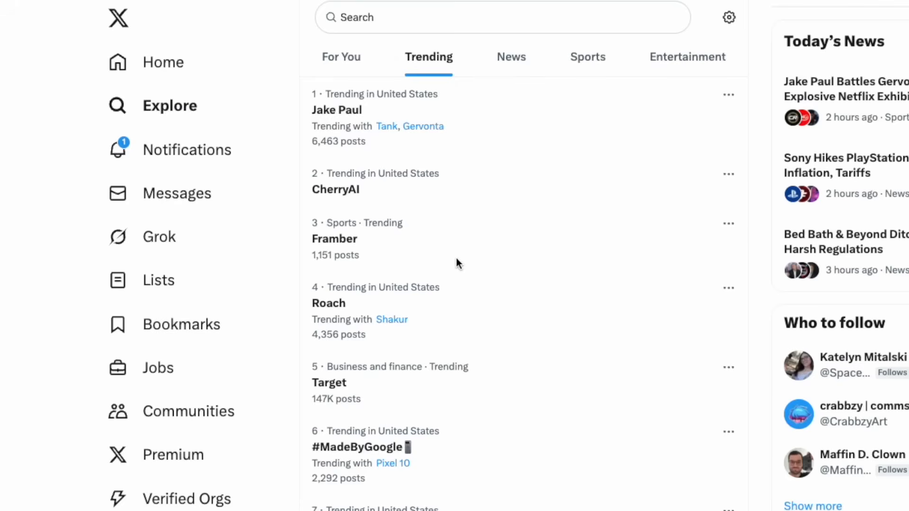
Scroll down the Explore trending list on X
scroll(down, 3)
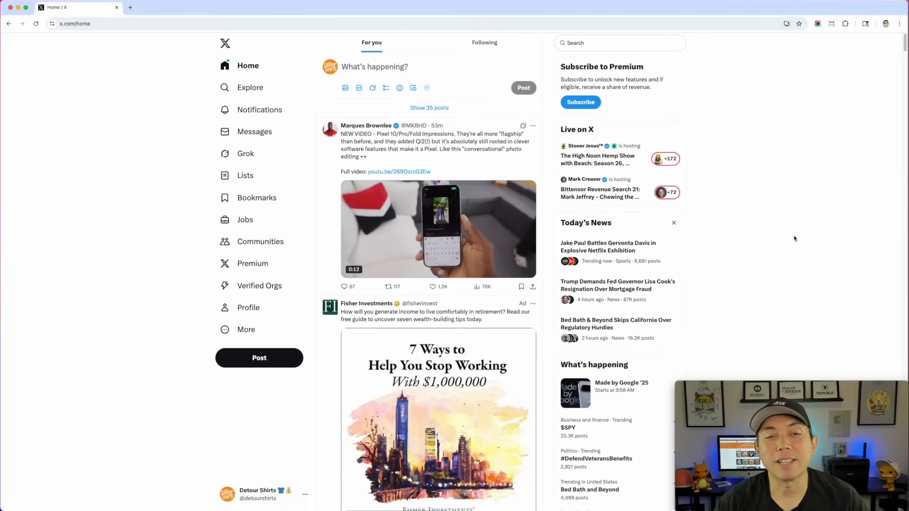
mouse_move(250, 87)
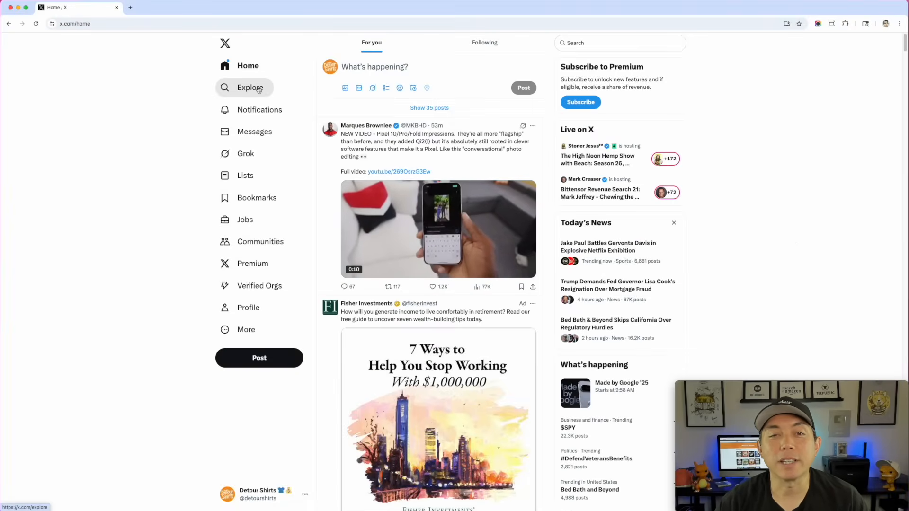
Open X's Explore trending topics and scroll down to entry #30
click(250, 87)
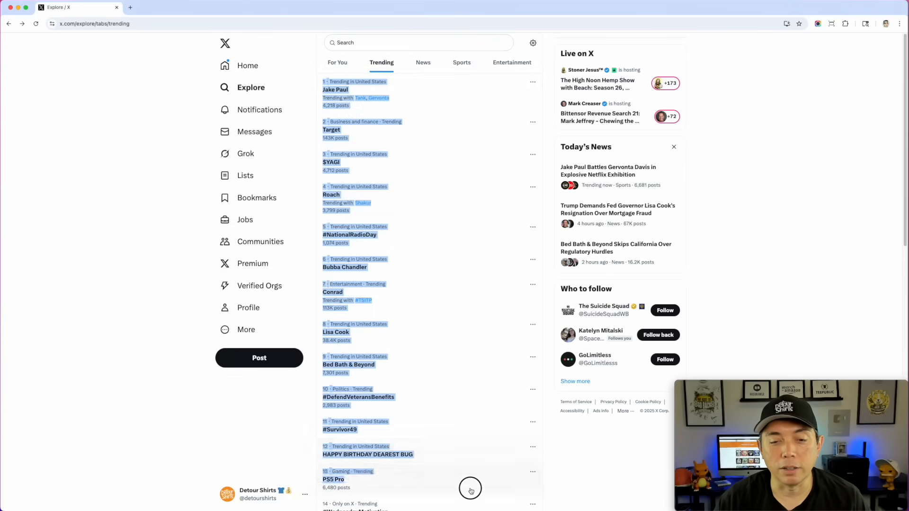
scroll(down, 3)
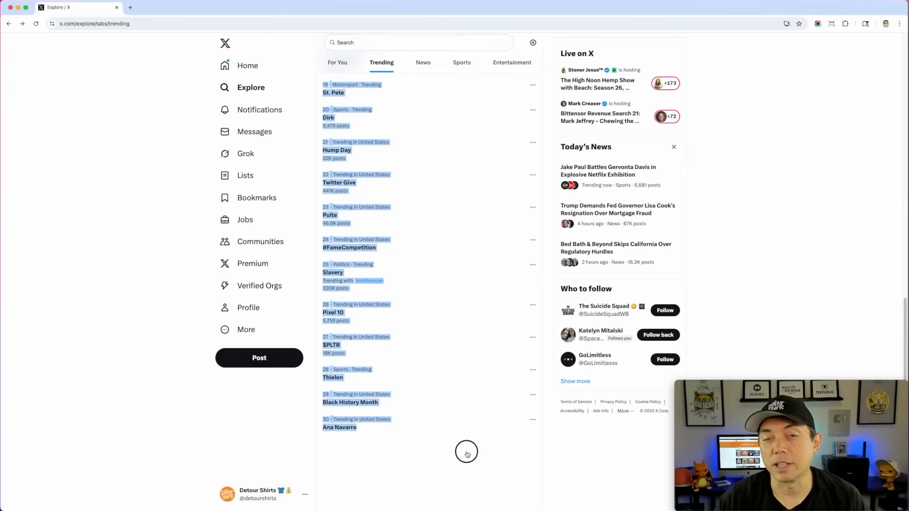
mouse_move(443, 365)
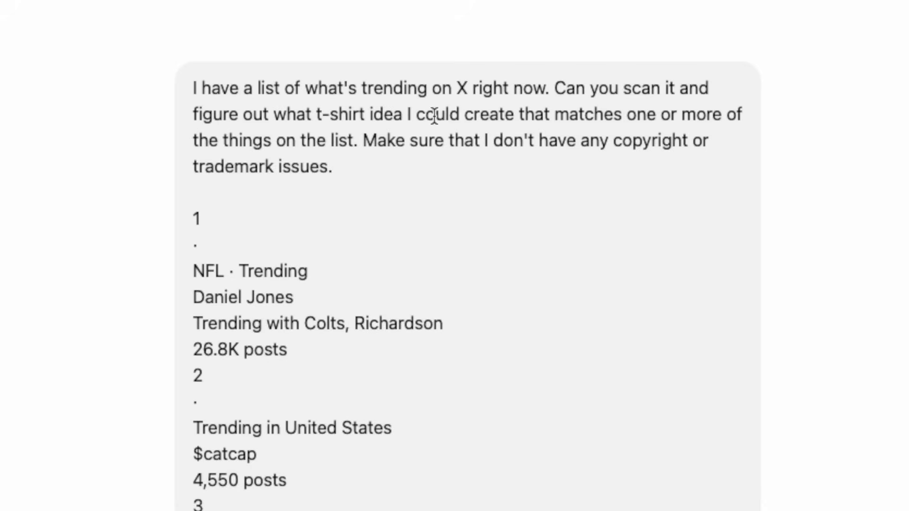
mouse_move(695, 140)
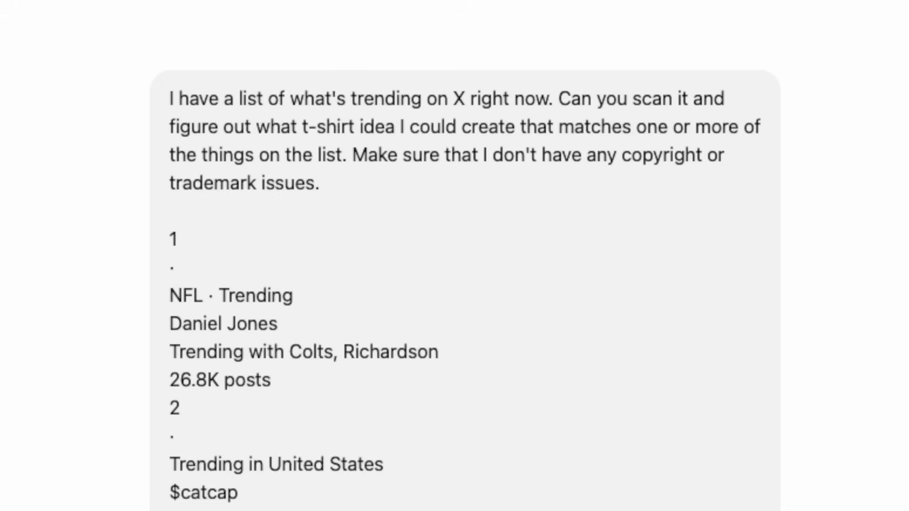
mouse_move(382, 206)
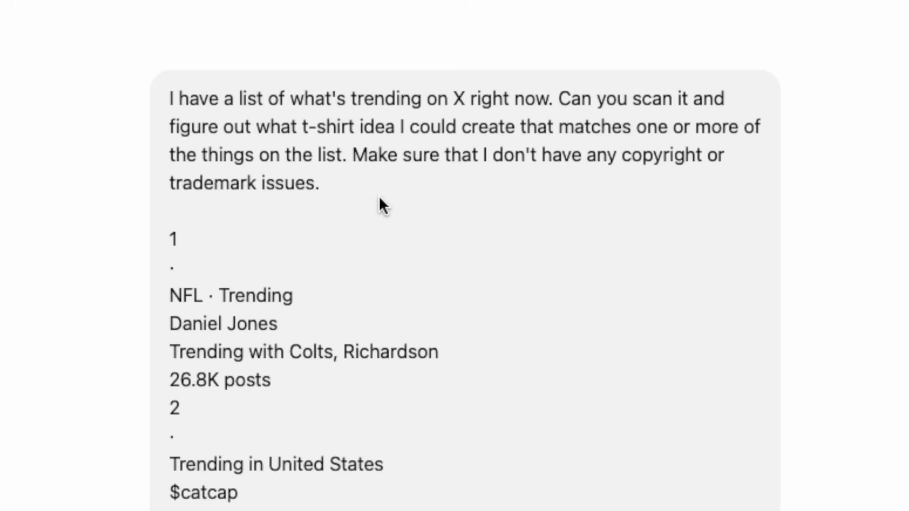
mouse_move(274, 85)
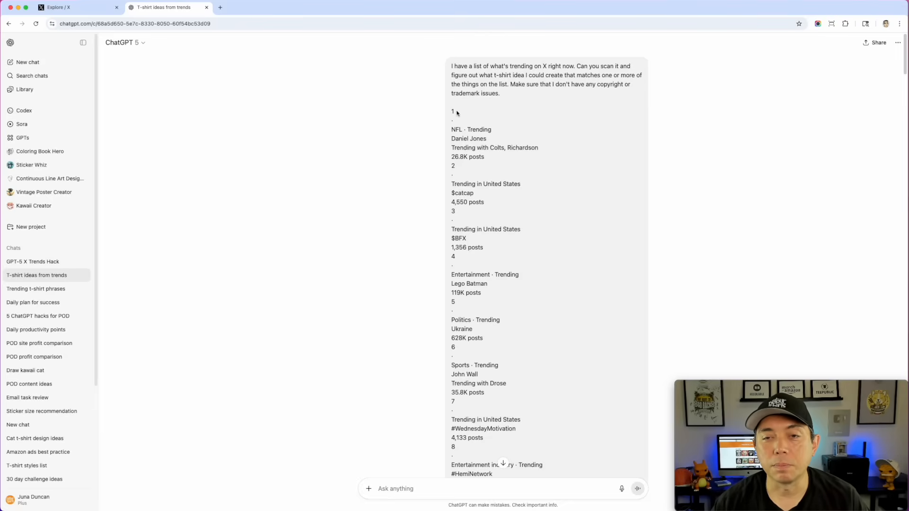
mouse_move(467, 393)
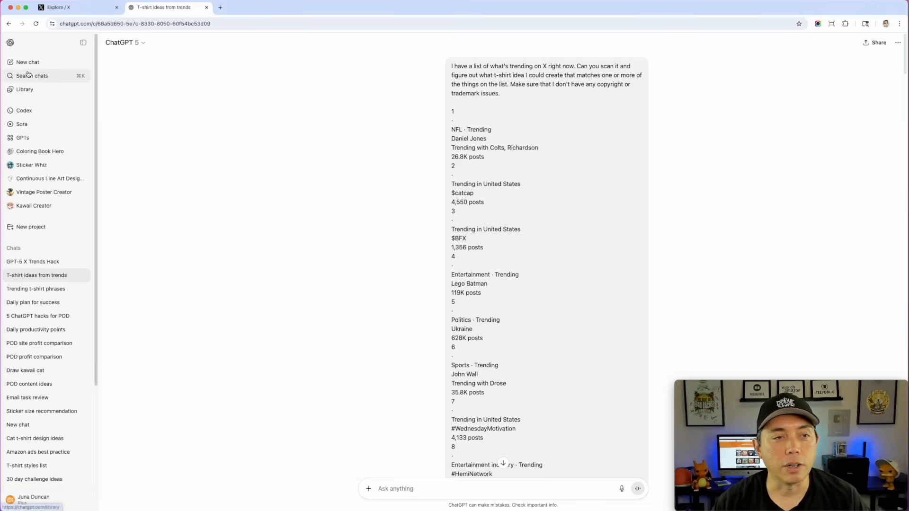
Start a new chat with the t-shirt ideas prompt plus the copied X trending list
click(28, 62)
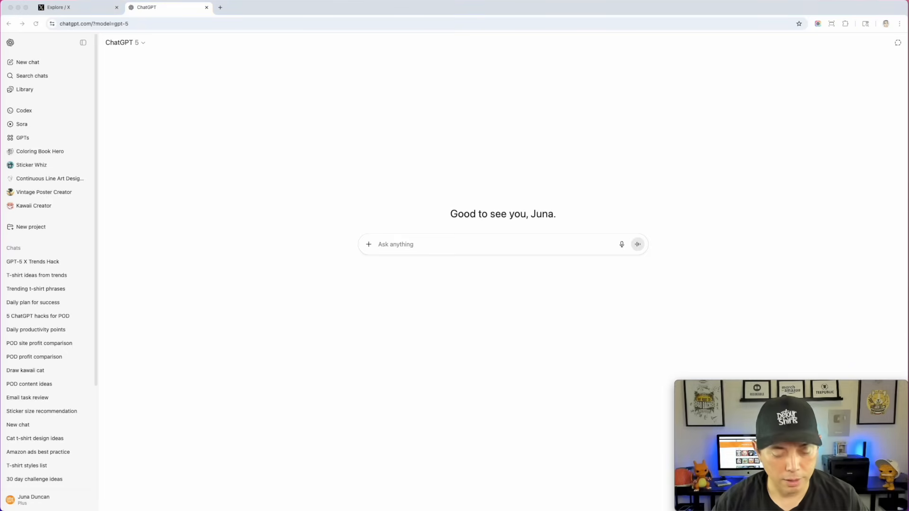
text(I have a list of what's trending on X right now. Can you scan it and figure out what t-shirt idea I could create that matches one or more of the things on the list. Make sure that I don't have any copyright or trademark issues.)
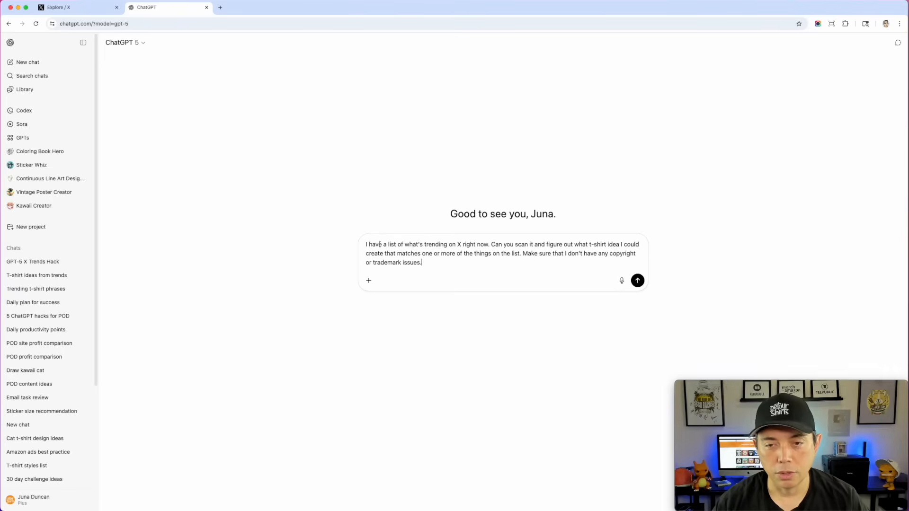
click(58, 7)
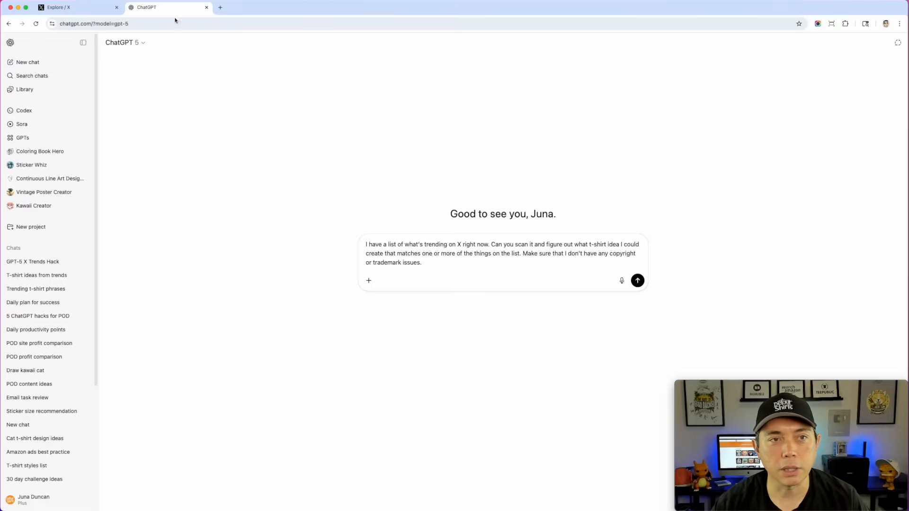
click(76, 7)
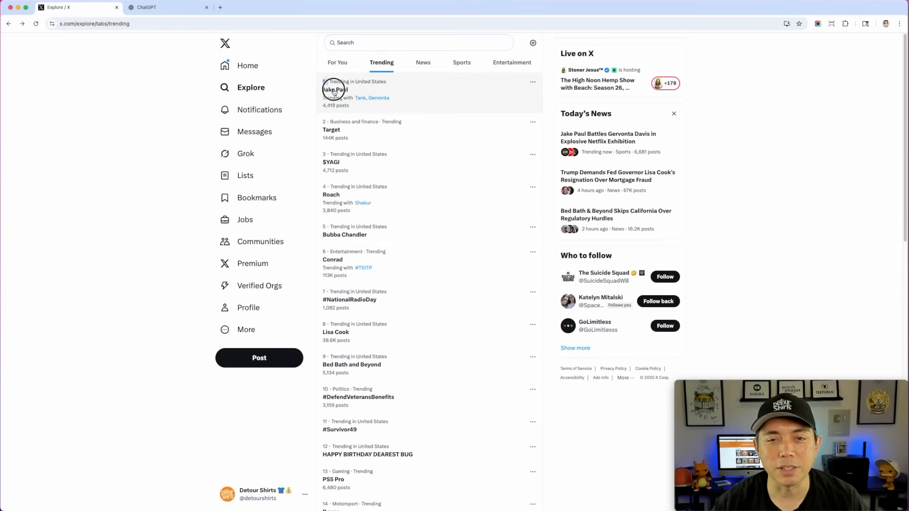
scroll(down, 3)
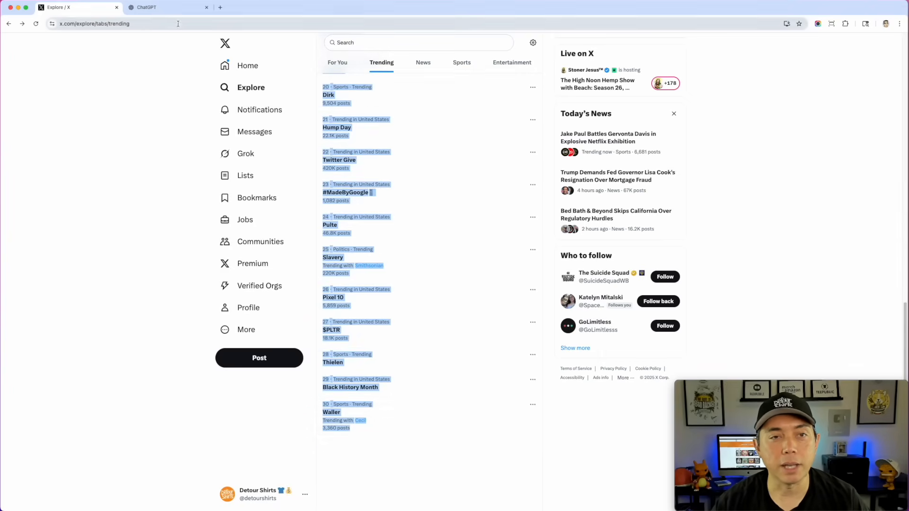
click(168, 7)
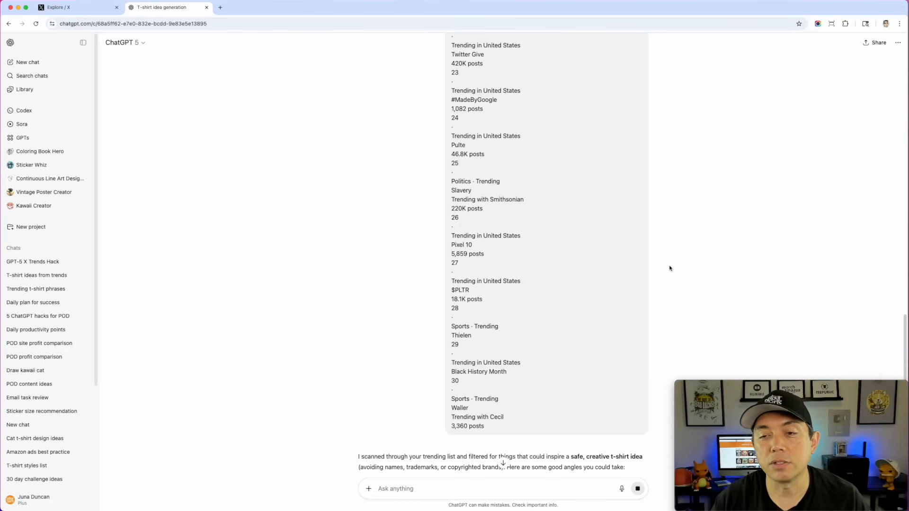
Read through the seven trademark-safe shirt angles down to the four best bets
scroll(down, 3)
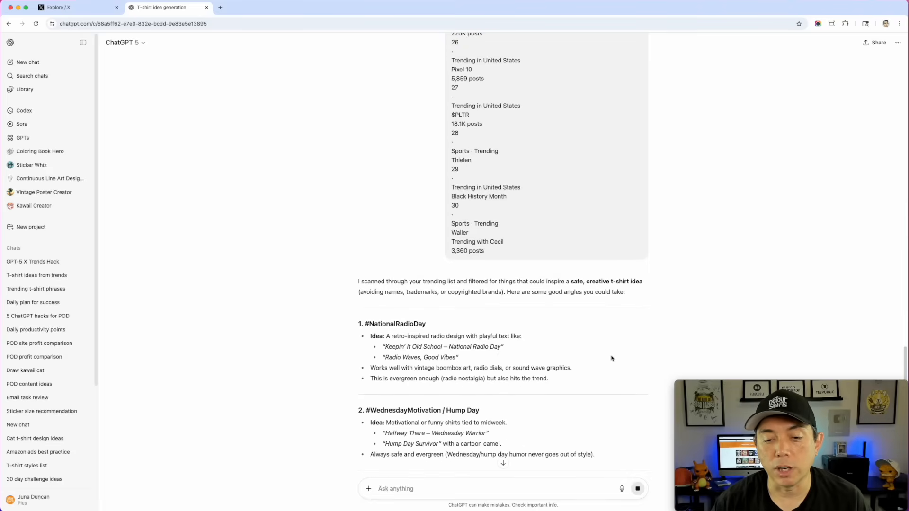
scroll(down, 3)
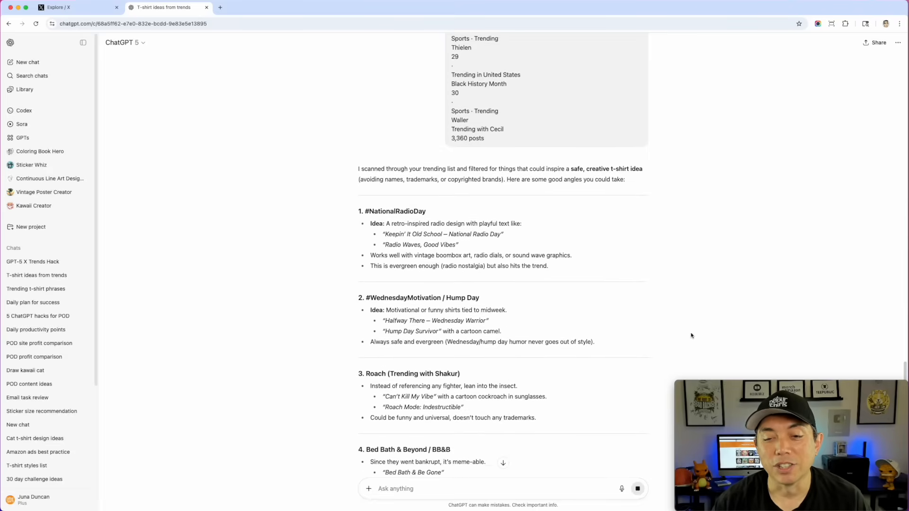
scroll(down, 3)
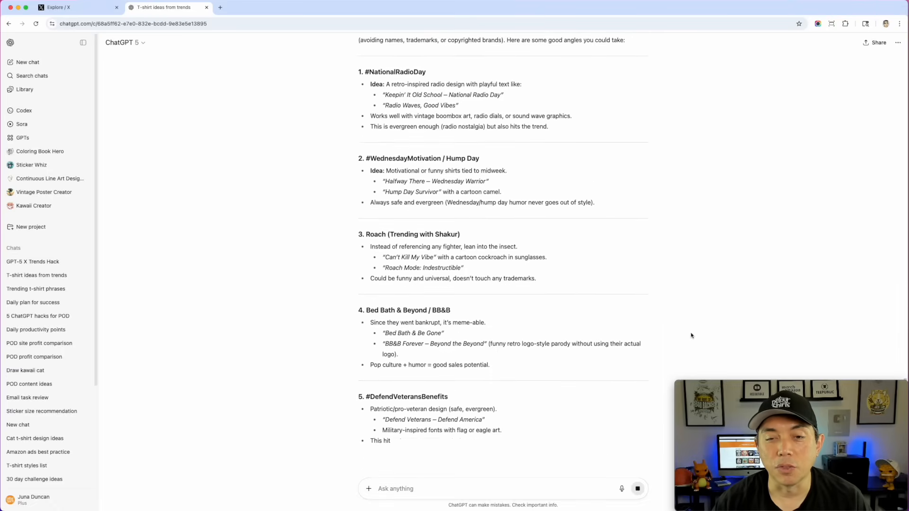
scroll(down, 3)
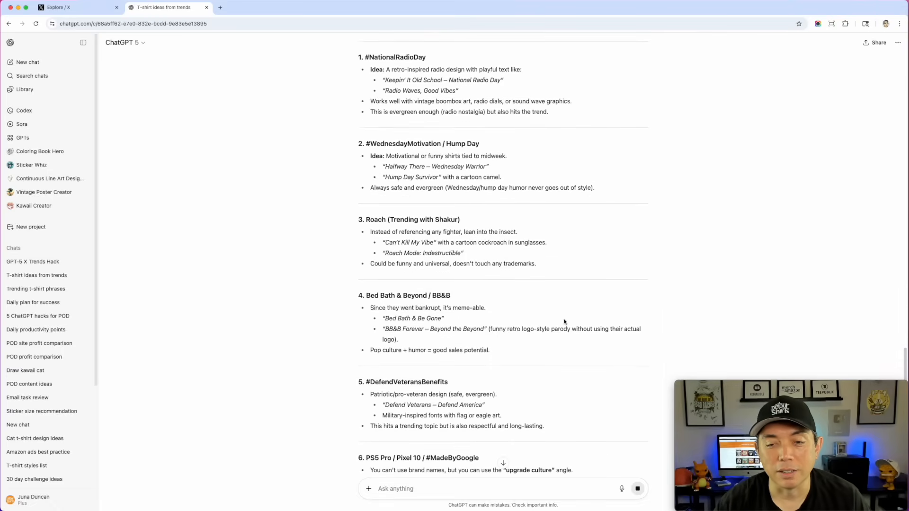
scroll(down, 3)
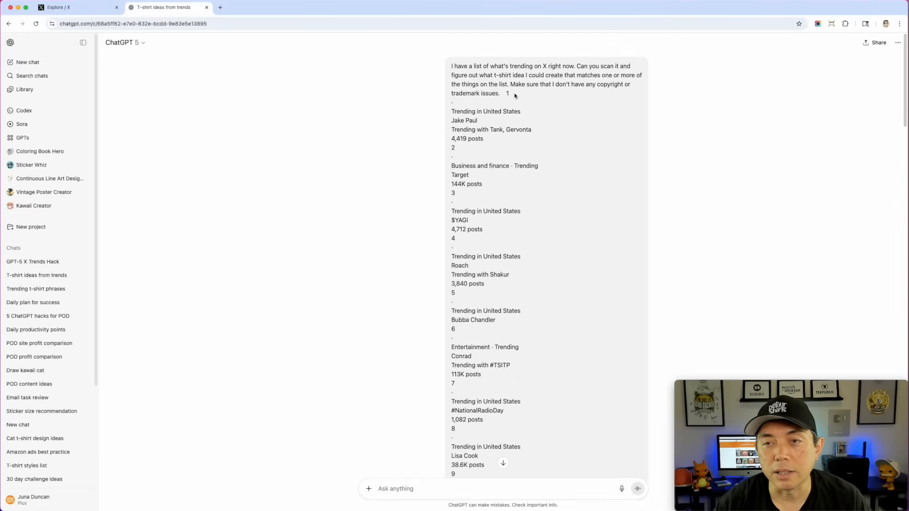
mouse_move(537, 145)
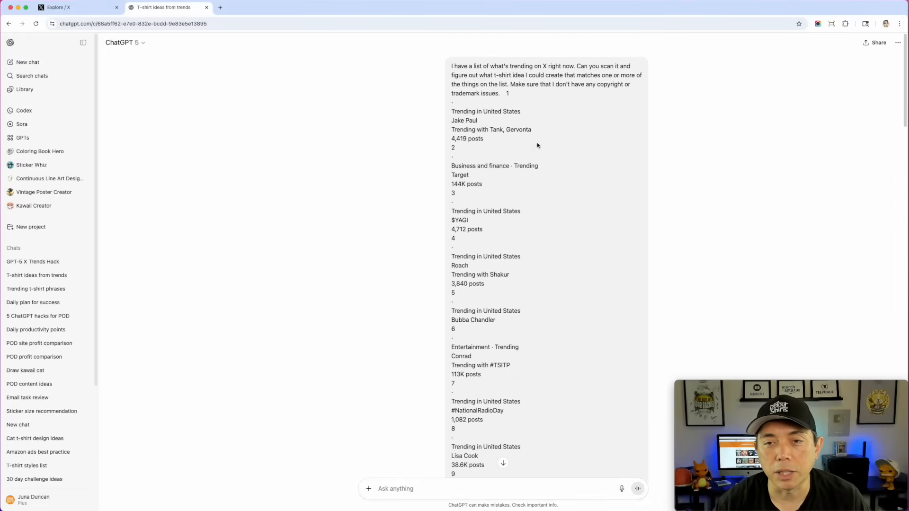
scroll(down, 3)
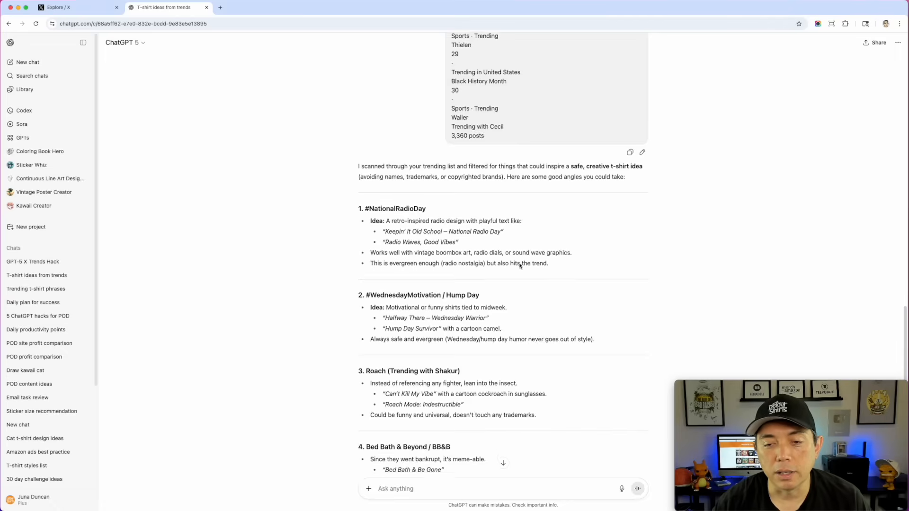
scroll(down, 3)
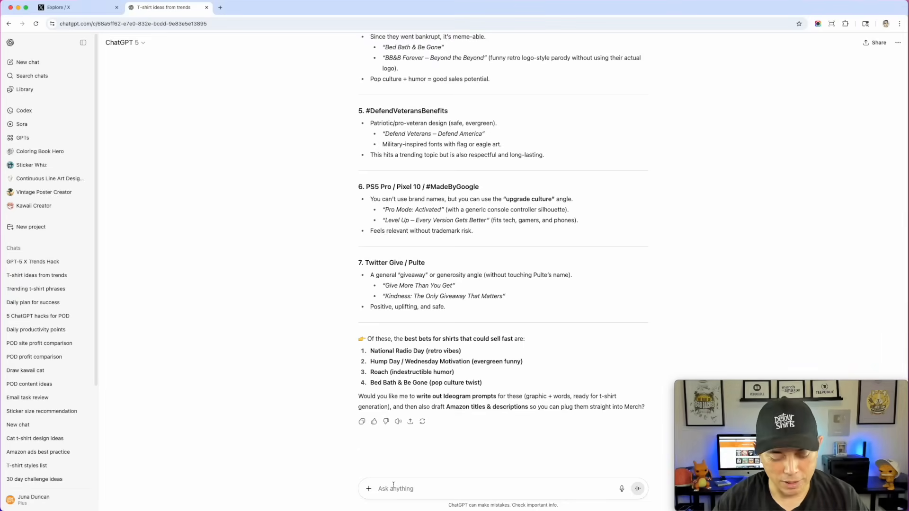
Type a request for Ideogram prompts for these t-shirt ideas on solid black backgrounds
text(Can you write me prompts for this ideas that I could post on Ideogram to make into t-shirt designs on a solid black background.)
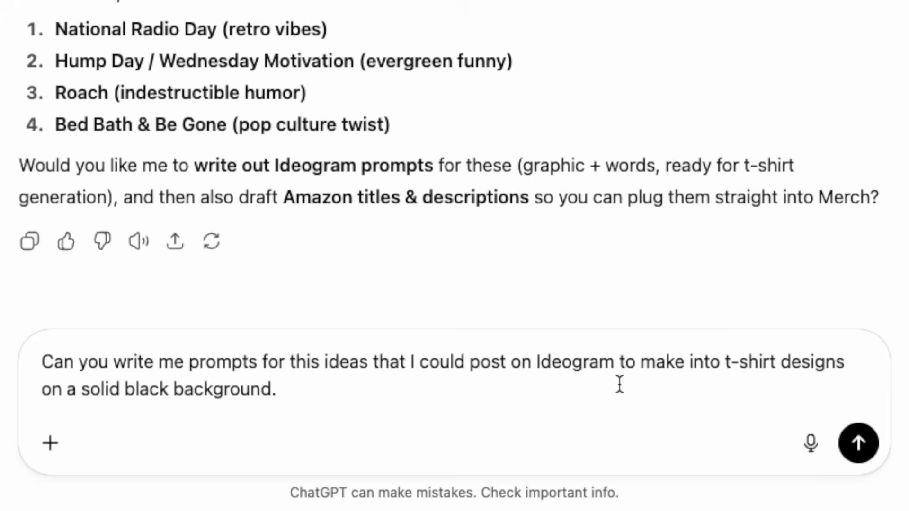
mouse_move(212, 401)
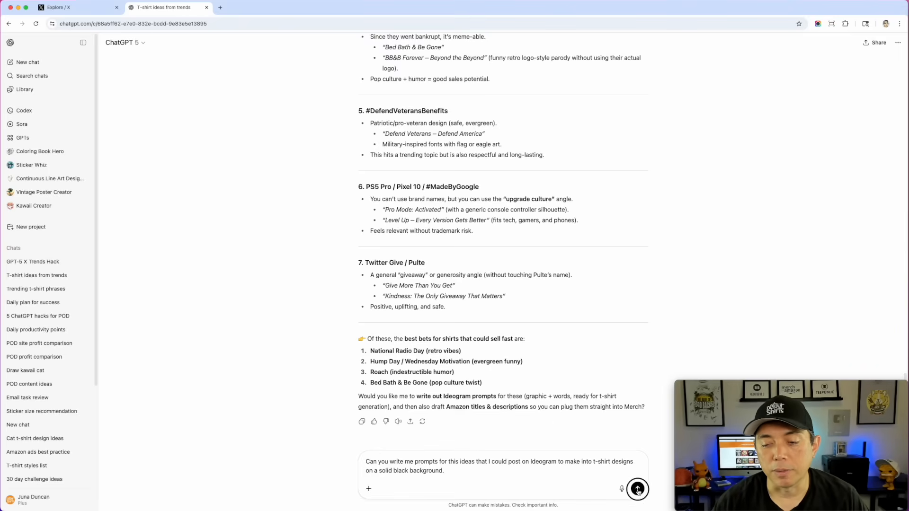
Send the follow-up and scroll through the four black-background Ideogram prompts
click(638, 488)
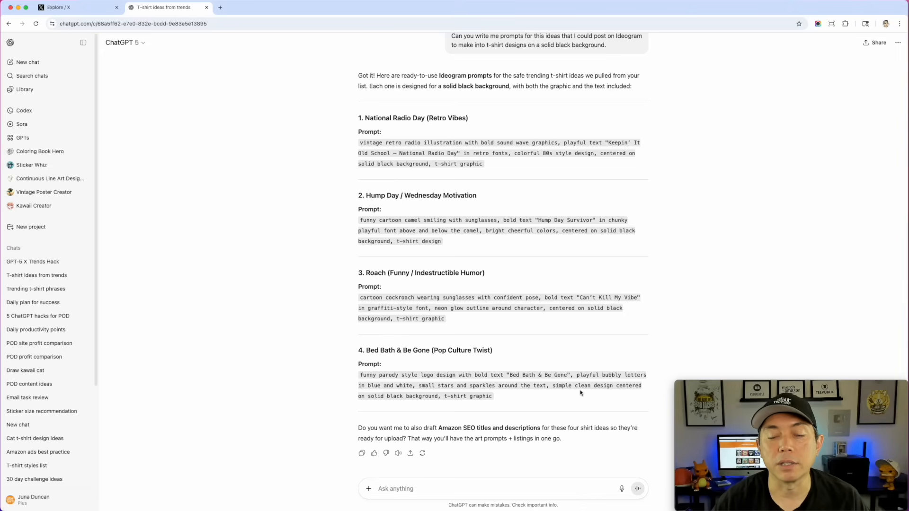
mouse_move(36, 289)
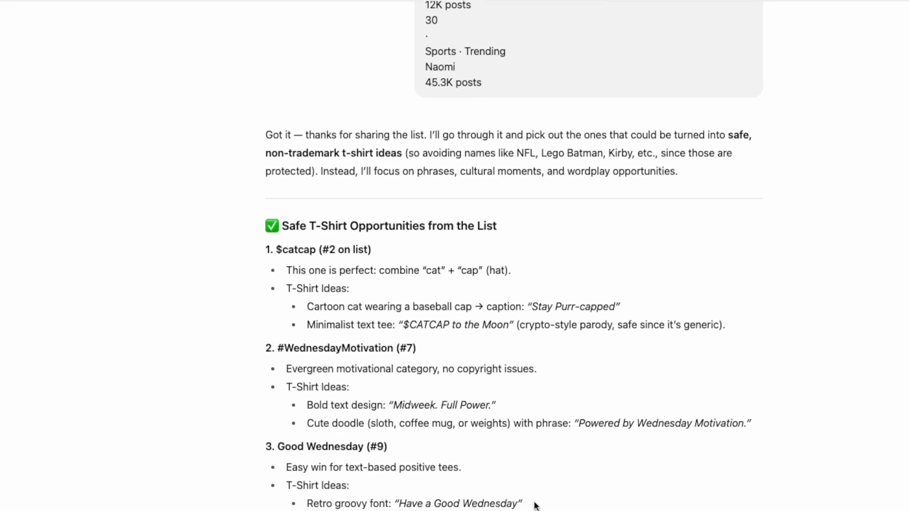
scroll(down, 3)
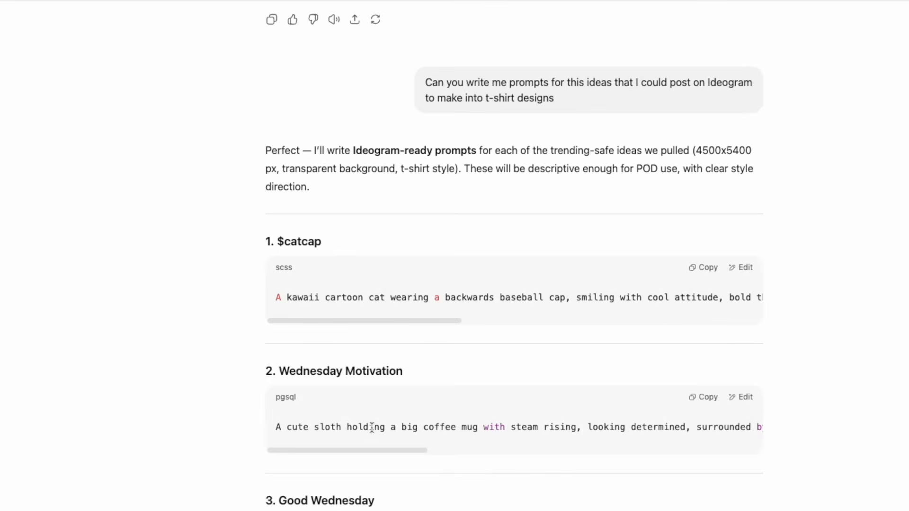
scroll(down, 3)
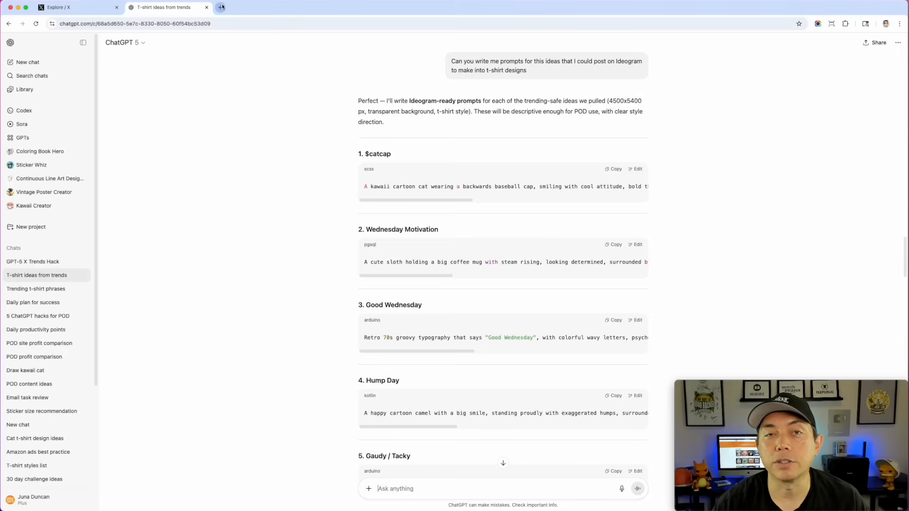
mouse_move(220, 7)
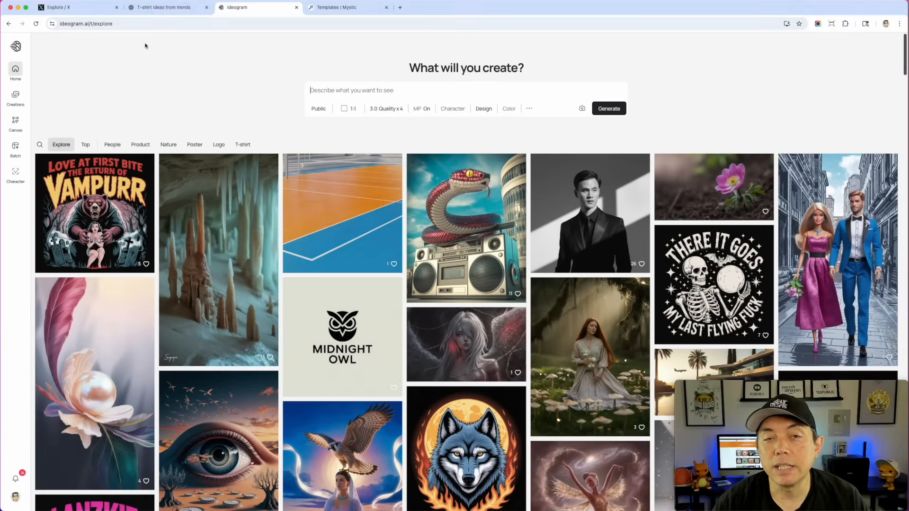
Copy the $catcap kawaii cat prompt from ChatGPT and return to Ideogram
click(162, 7)
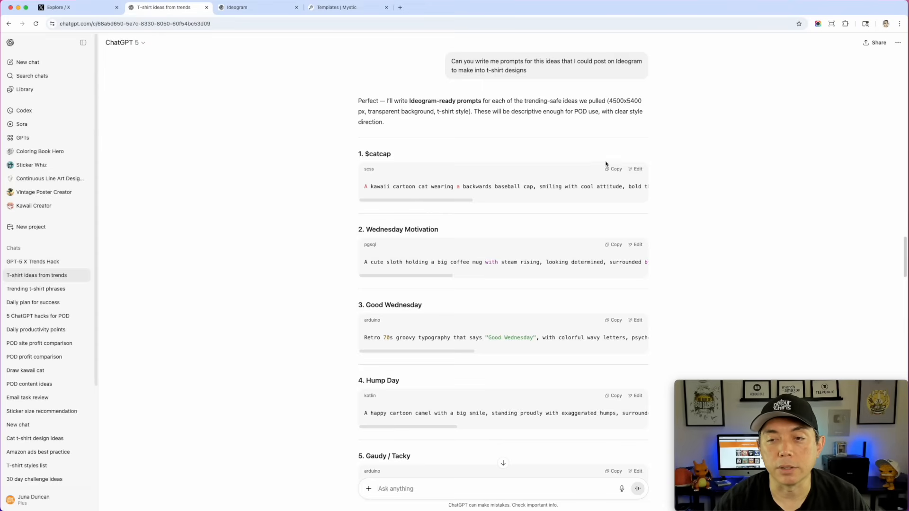
click(614, 168)
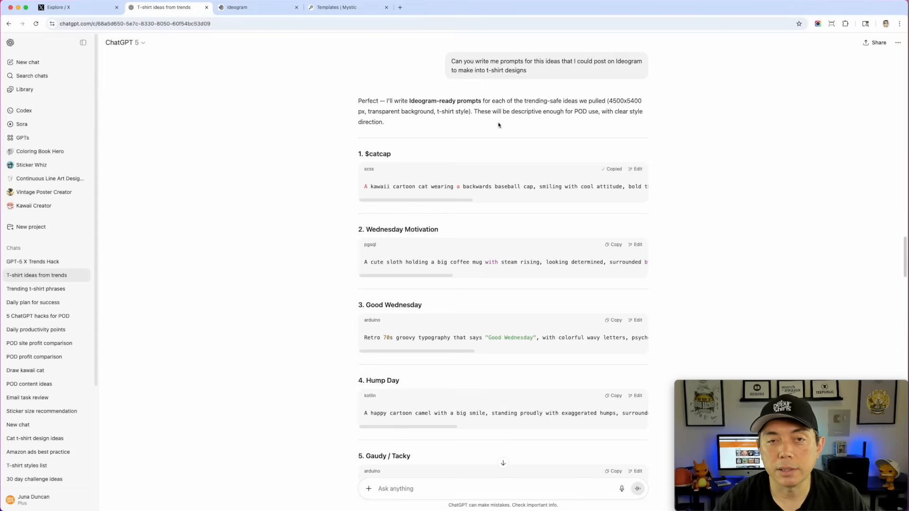
click(256, 7)
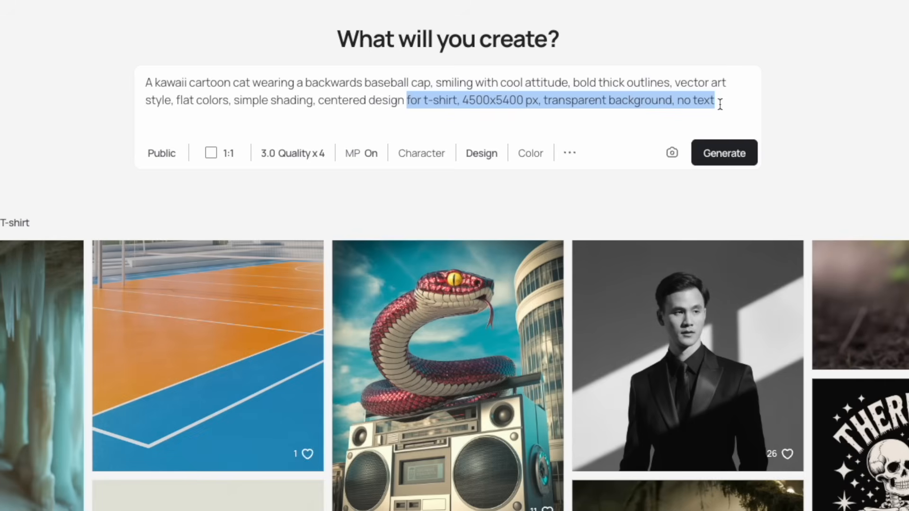
End the cat prompt with 'on a solid black background' and choose a tall portrait ratio
text(on a solid black background)
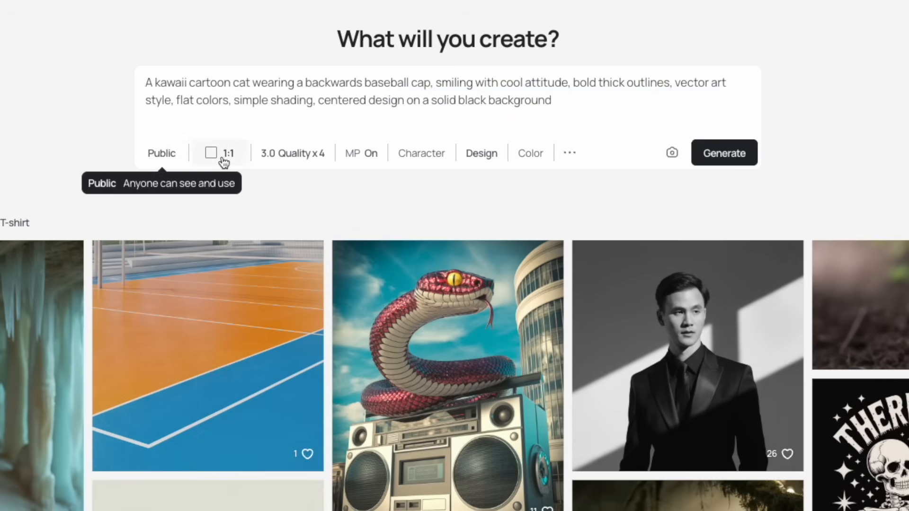
click(220, 153)
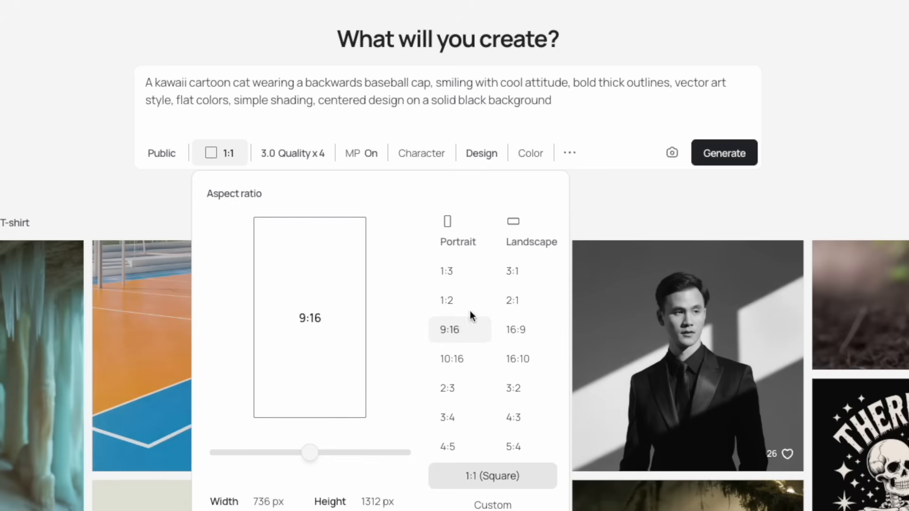
click(451, 358)
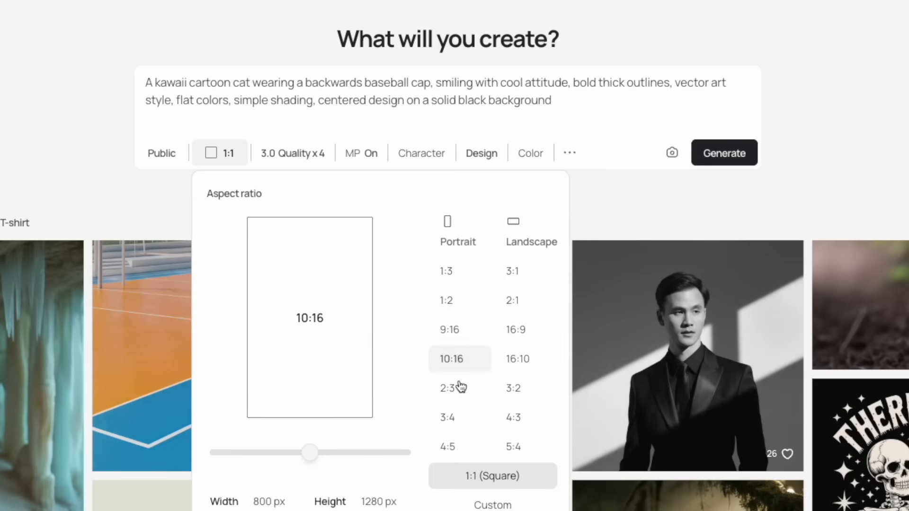
click(447, 388)
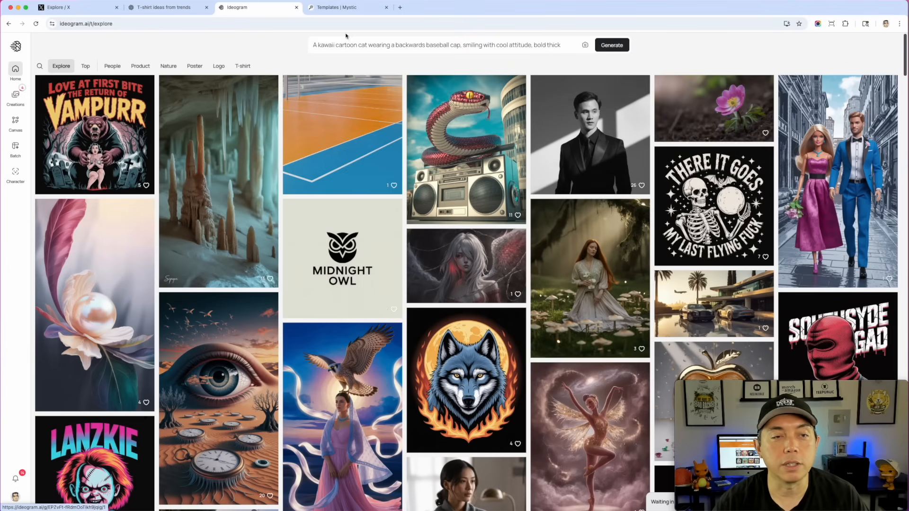
Open Creations and scroll through the new cat and earlier shirt designs
click(16, 96)
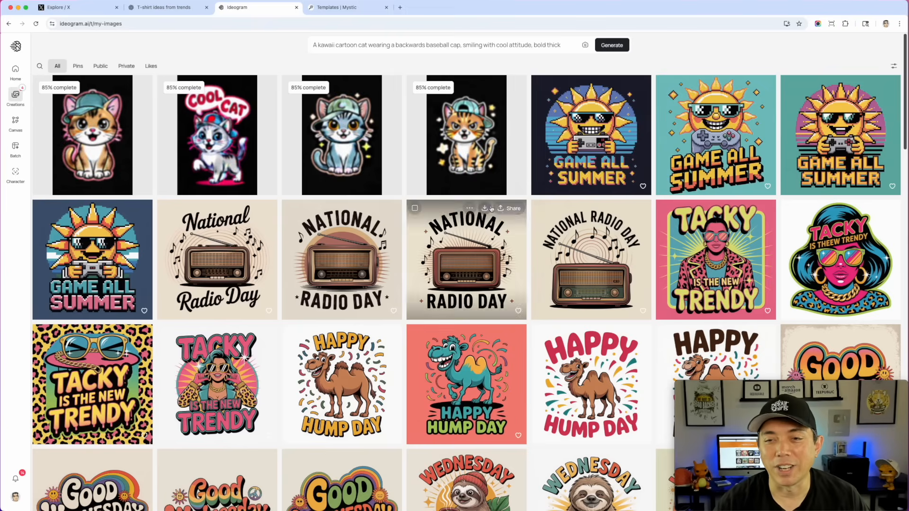
scroll(down, 3)
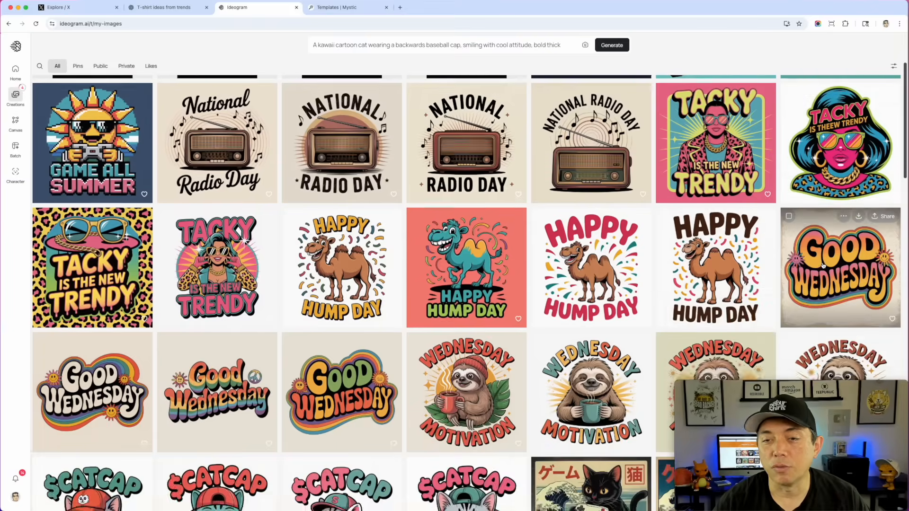
scroll(down, 3)
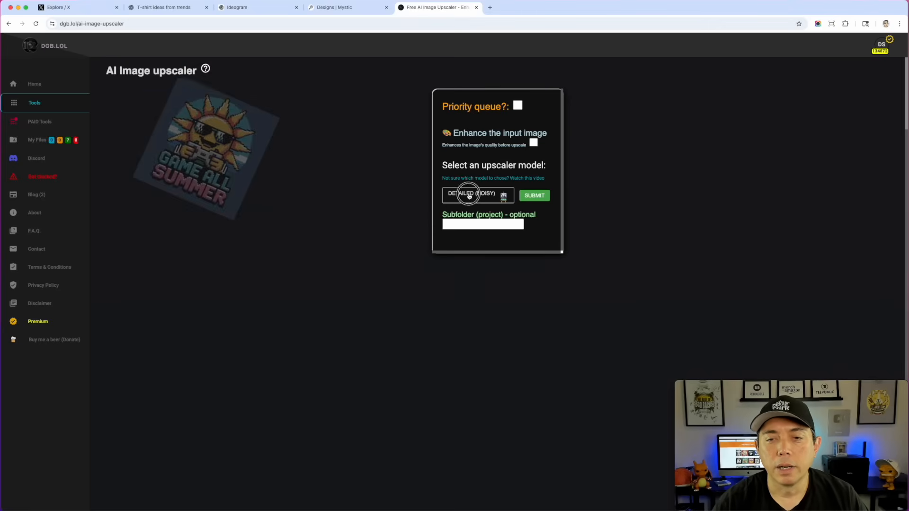
Choose the DGB LOL (Smooth) 6x upscaler model for the Game All Summer design
click(477, 195)
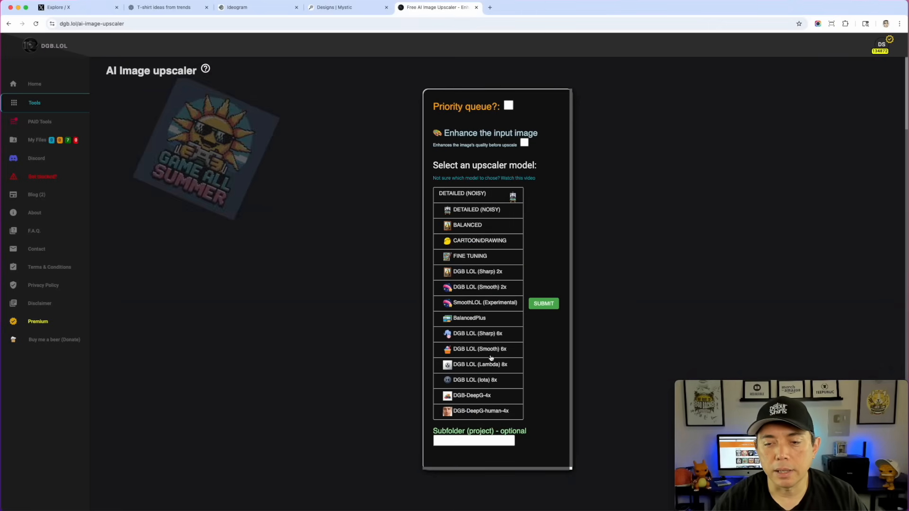
click(480, 349)
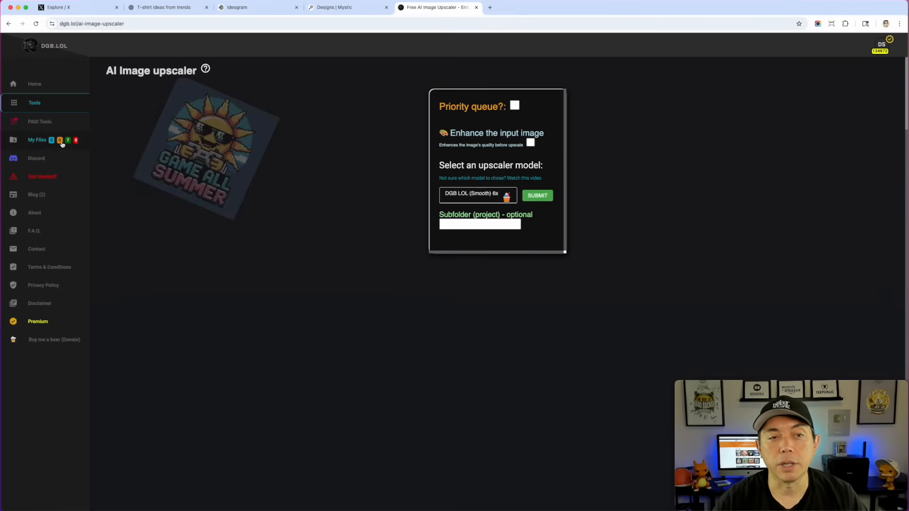
Open dgb.lol's My Files page listing the finished 6x upscales, including Good Wednesday
click(37, 139)
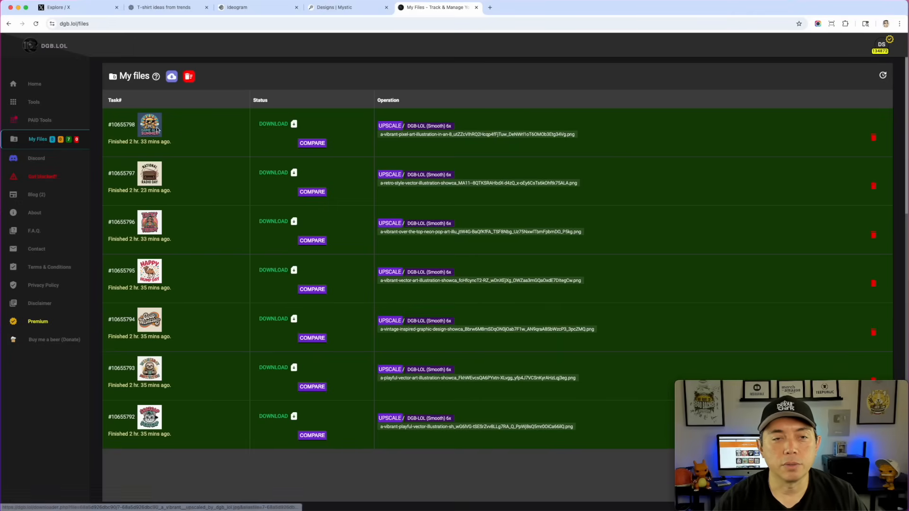
mouse_move(178, 132)
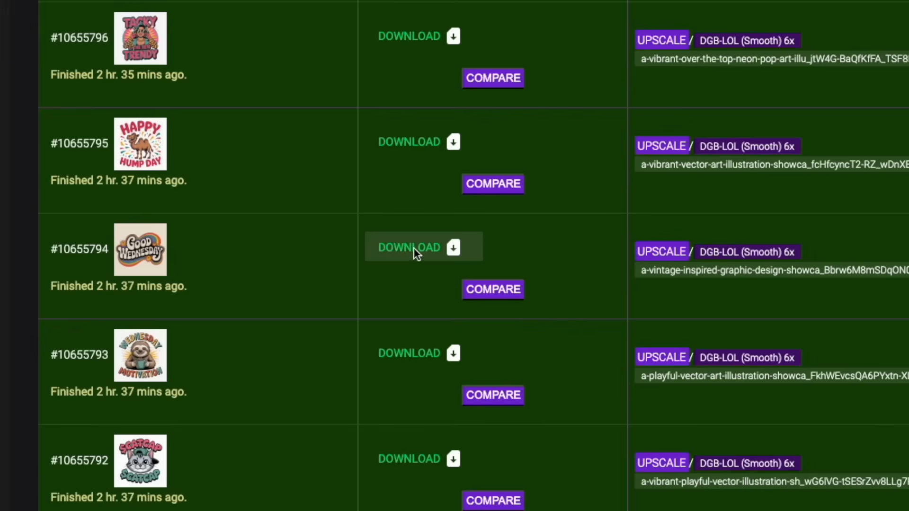
mouse_move(122, 263)
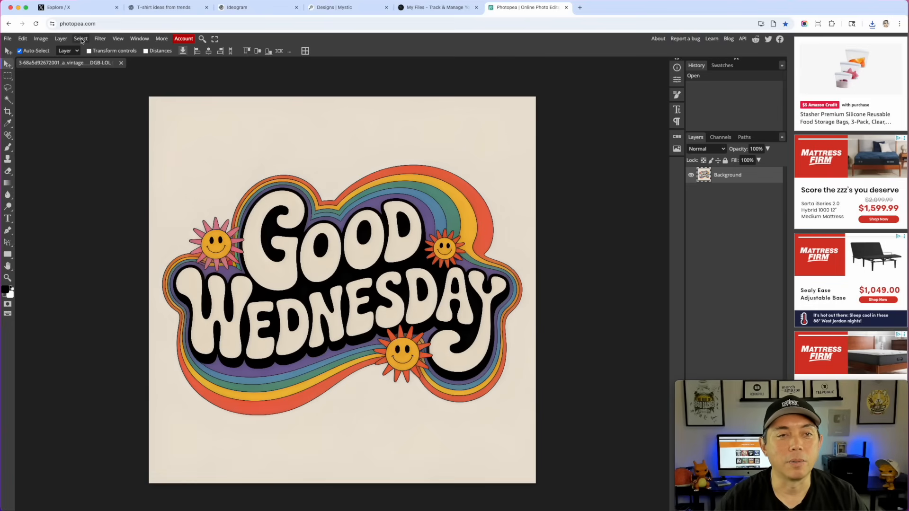
Select the cream background with Color Range at about 99 fuzziness
click(81, 38)
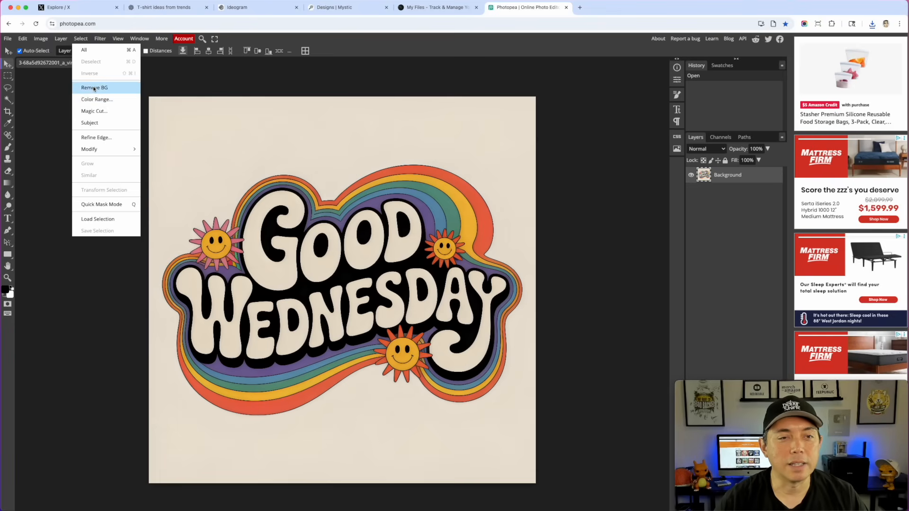
mouse_move(97, 99)
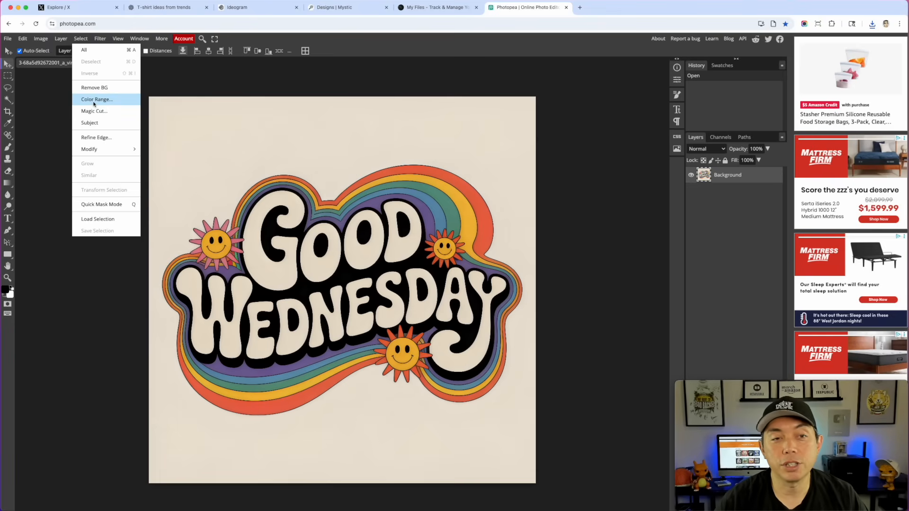
click(96, 99)
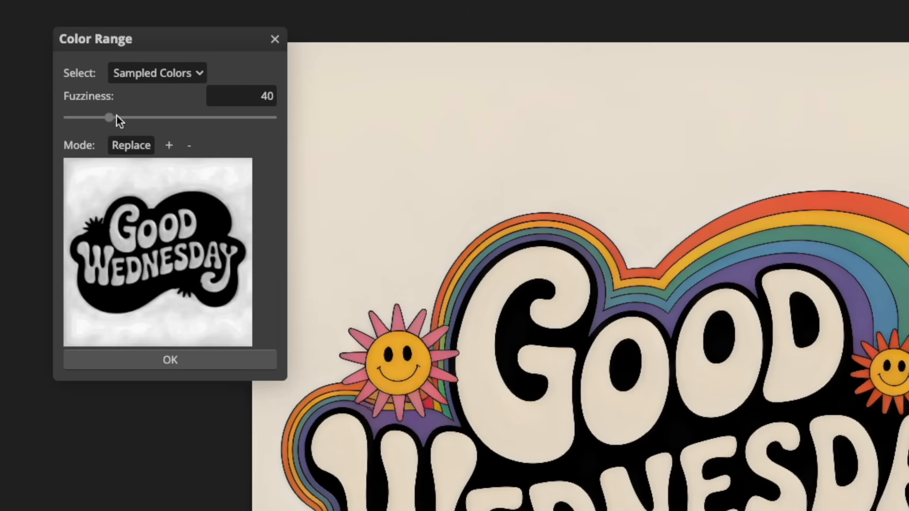
drag(107, 117, 114, 117)
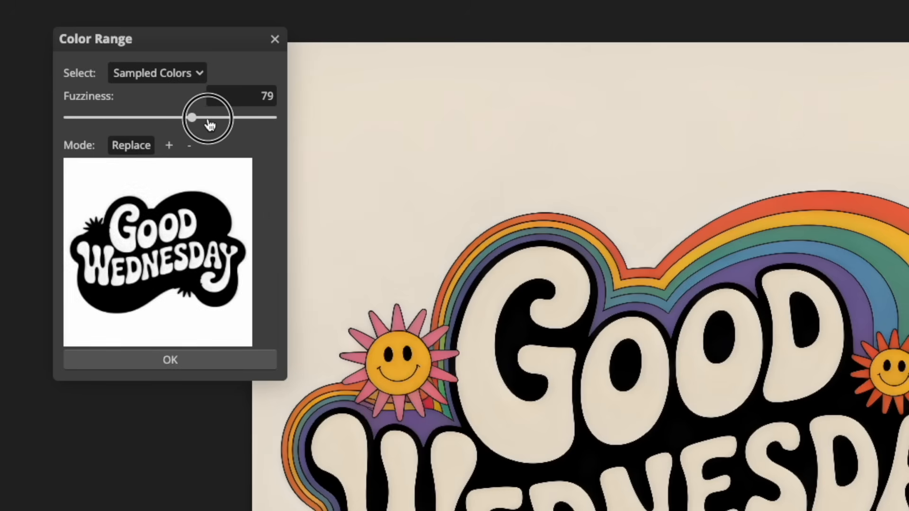
drag(193, 117, 218, 117)
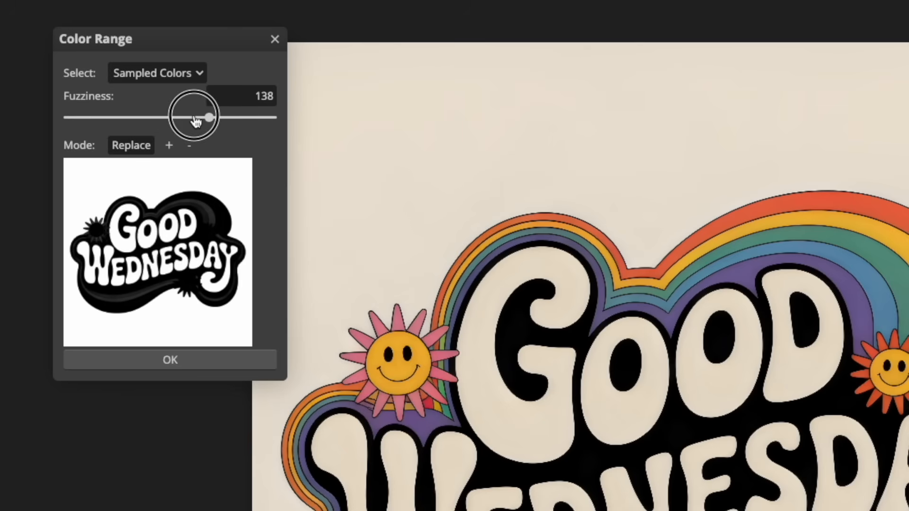
drag(206, 117, 186, 117)
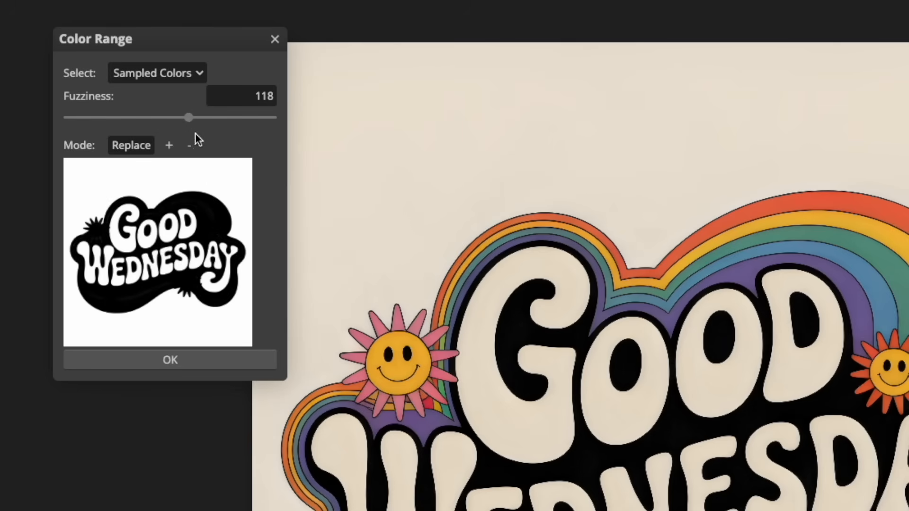
drag(187, 117, 183, 117)
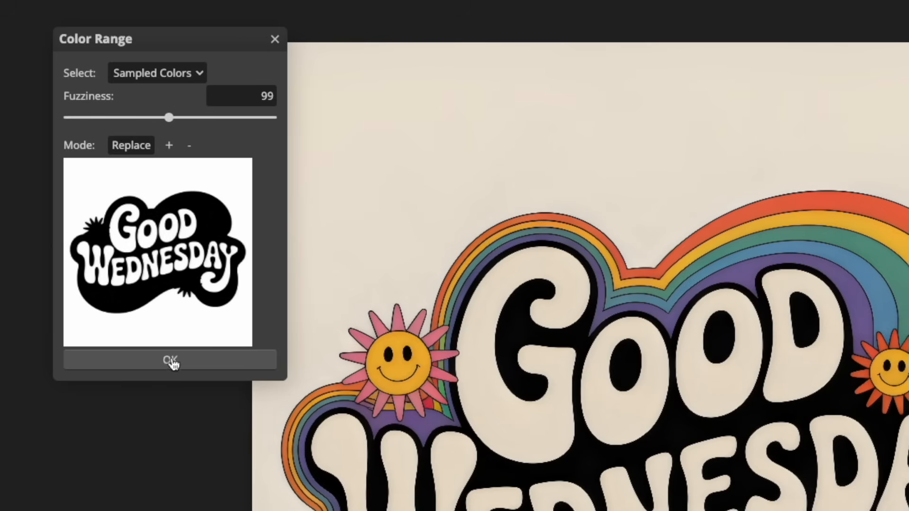
click(170, 360)
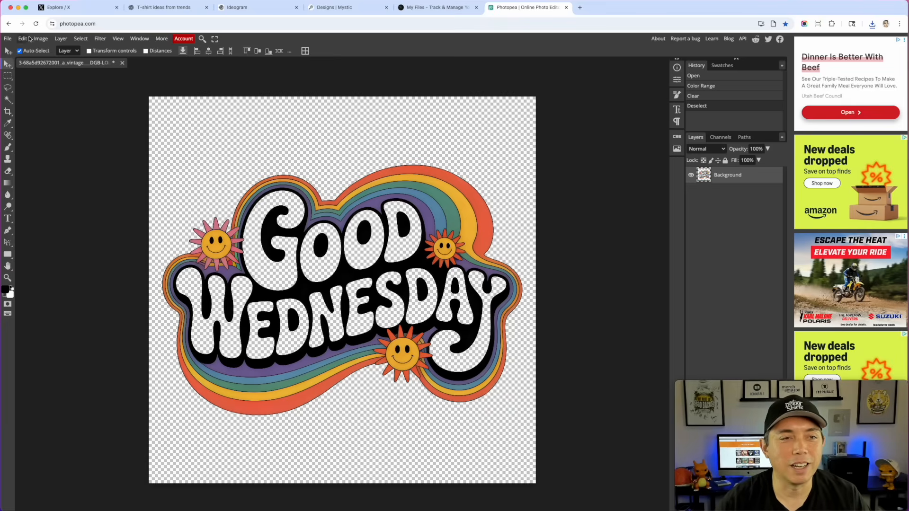
Set the Good Wednesday canvas size to 4500 × 5400 pixels
click(41, 38)
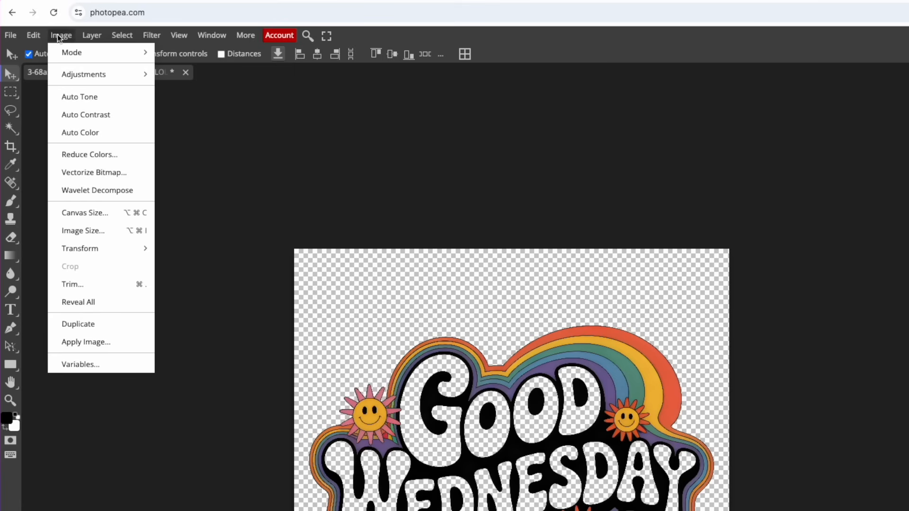
click(84, 213)
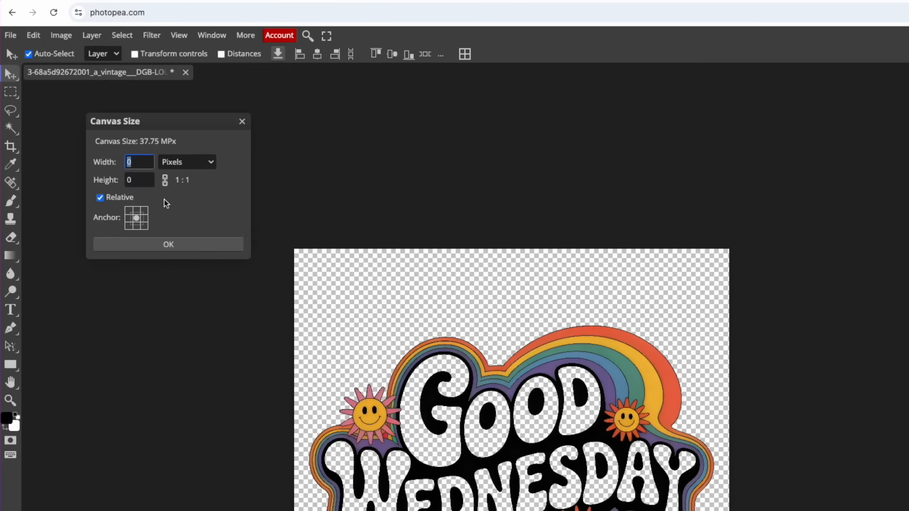
text(6144)
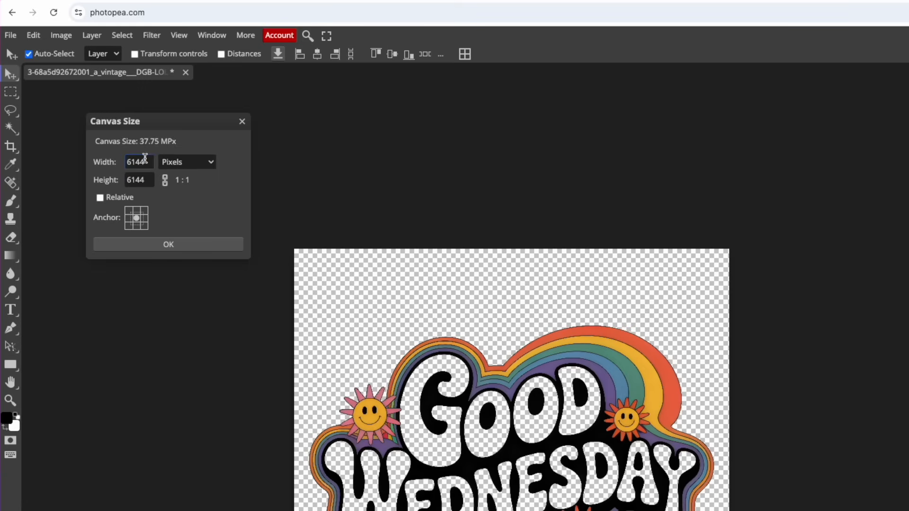
text(4500)
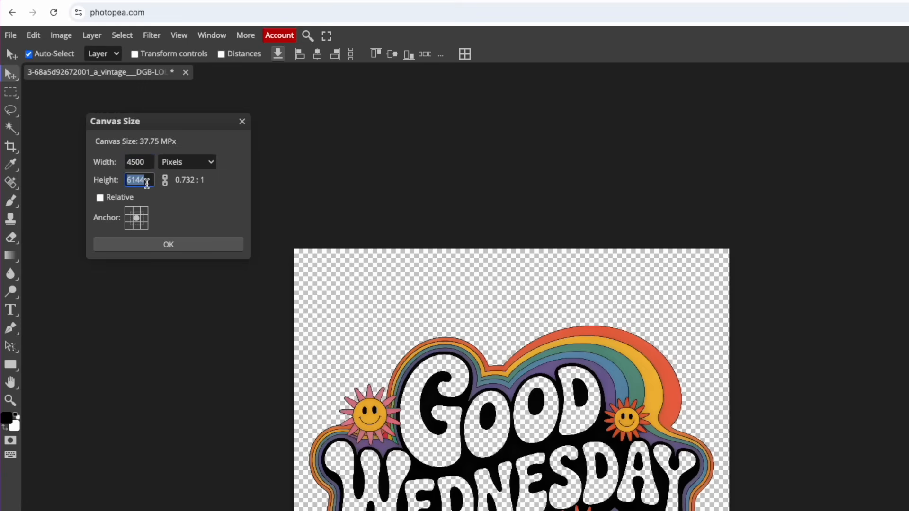
text(5400)
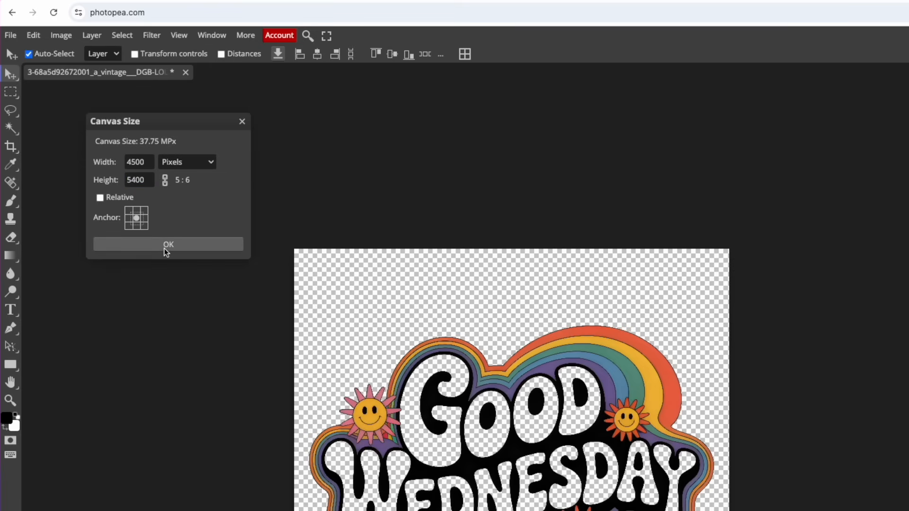
click(168, 245)
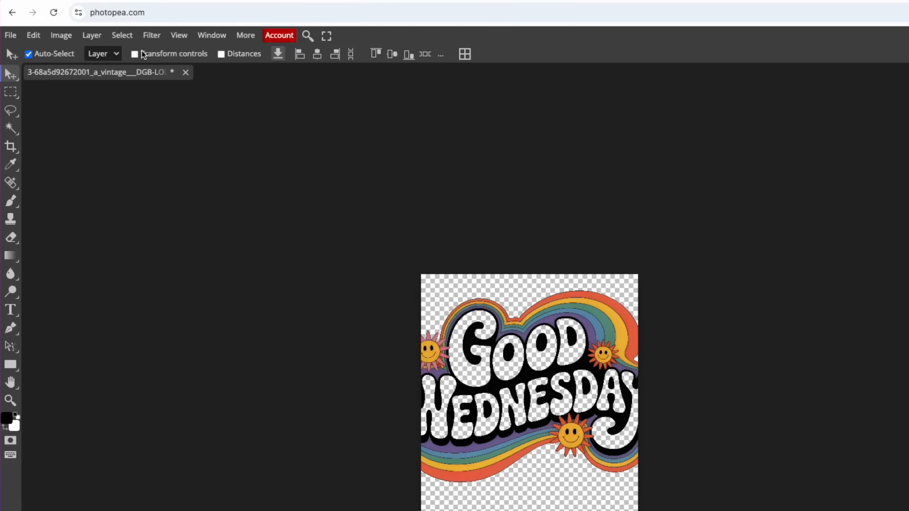
click(135, 54)
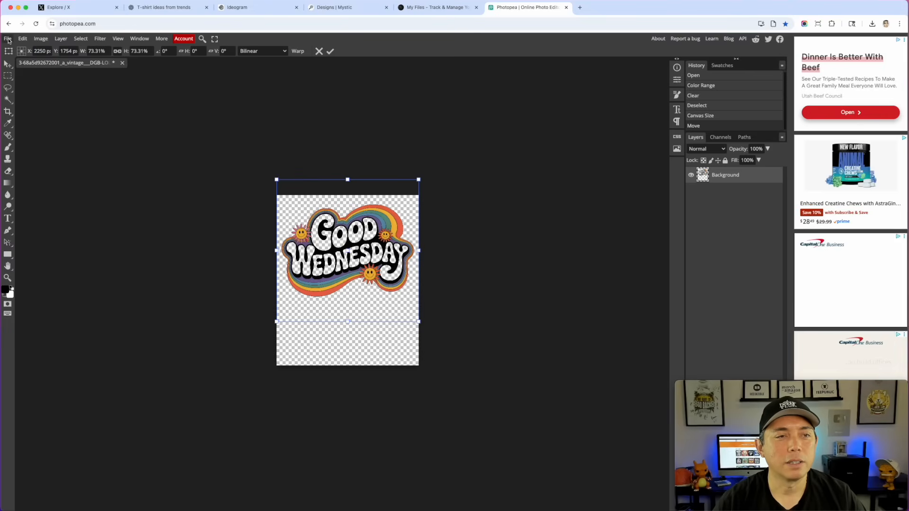
Export the design as a 4500x5400 PNG named 'Good Wednesday'
click(8, 39)
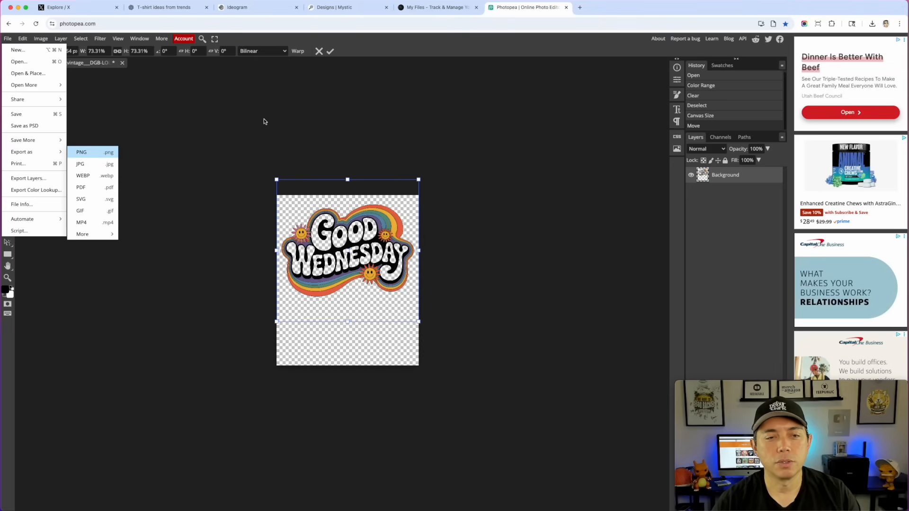
click(81, 152)
text(G)
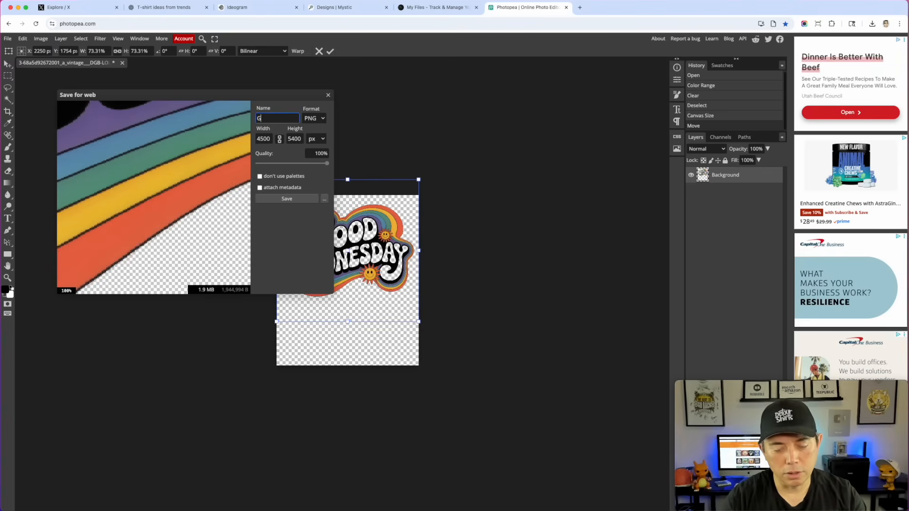
text(ood Wedne)
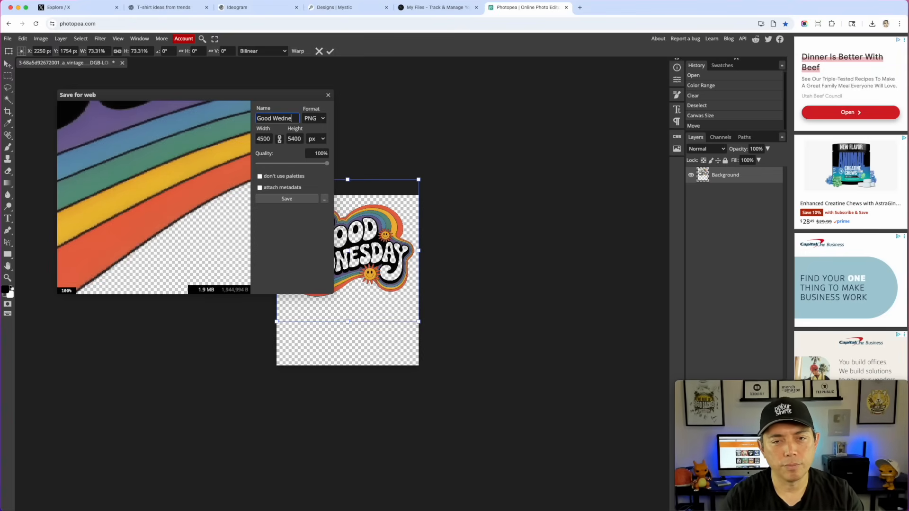
text(Wednesday)
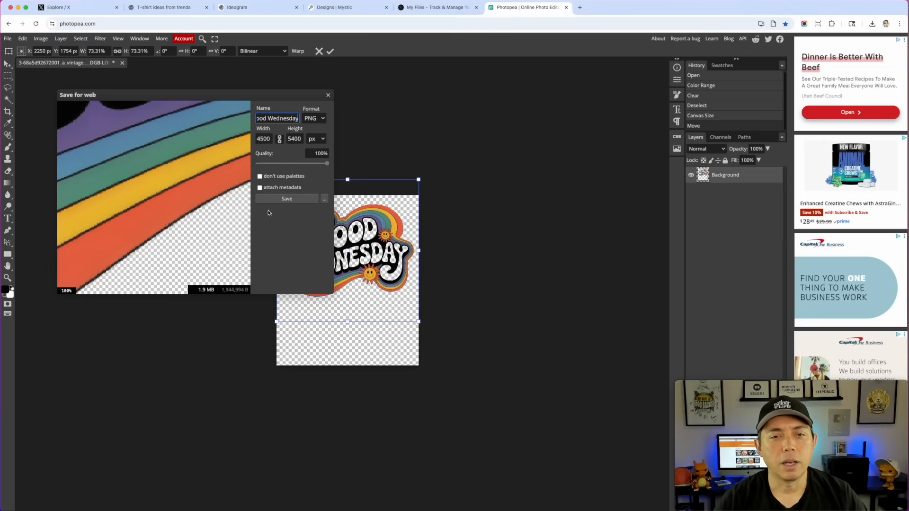
mouse_move(273, 173)
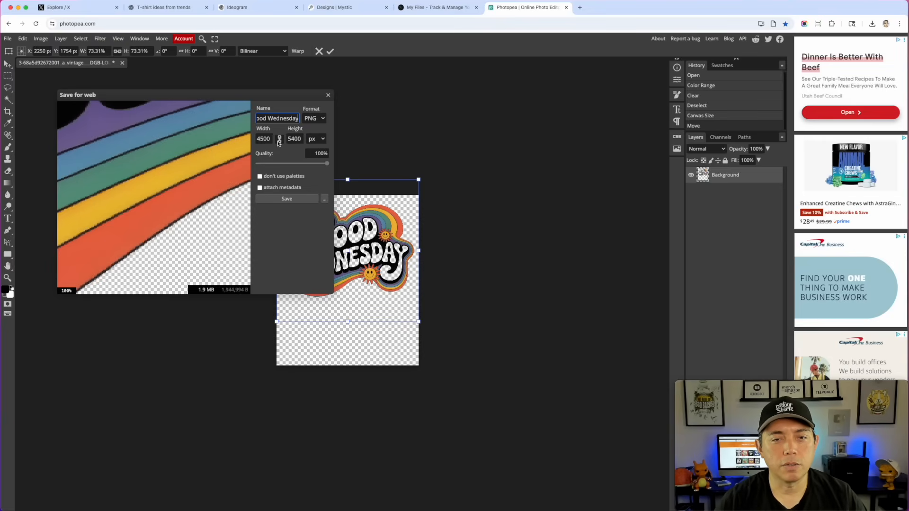
click(287, 198)
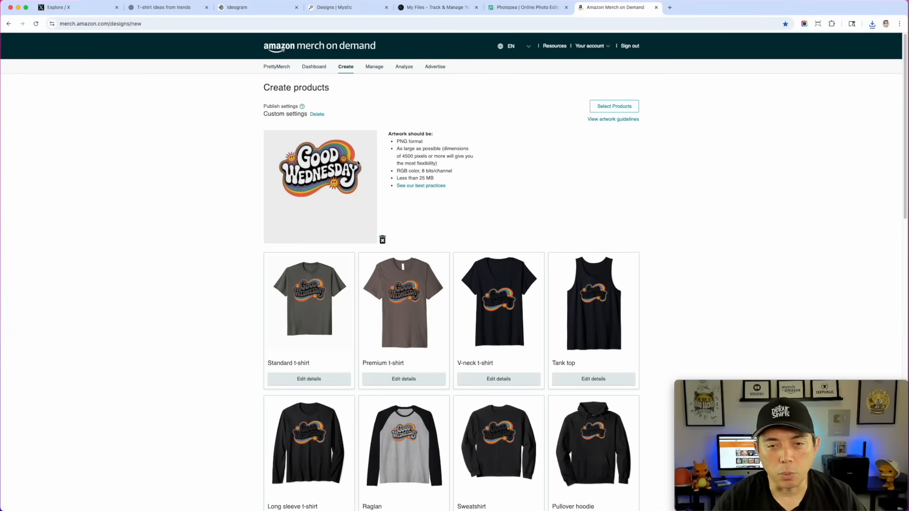
Add Heather Blue, White, Navy Blue and Purple colours to the standard t-shirt
scroll(down, 3)
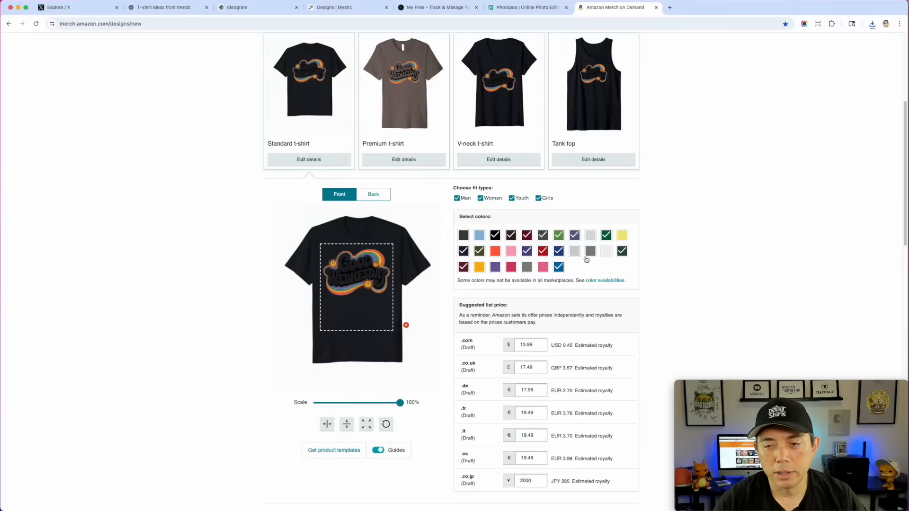
click(574, 235)
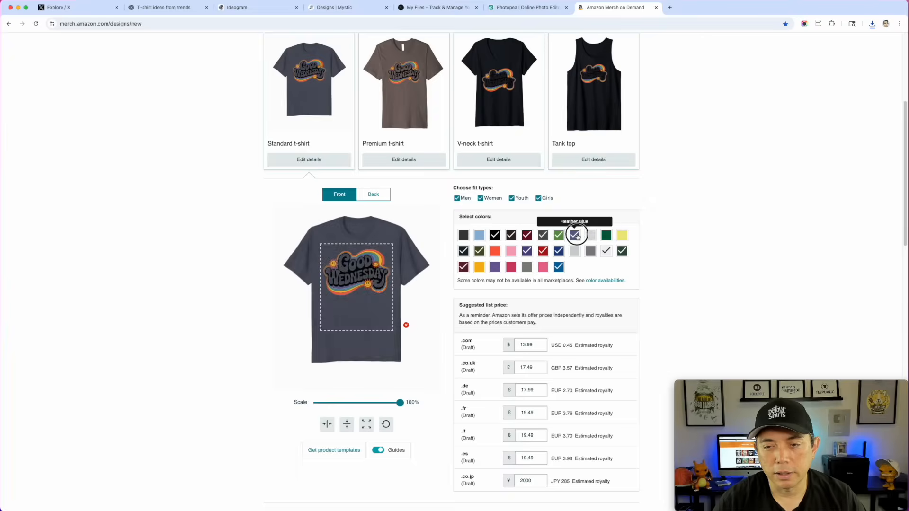
click(479, 234)
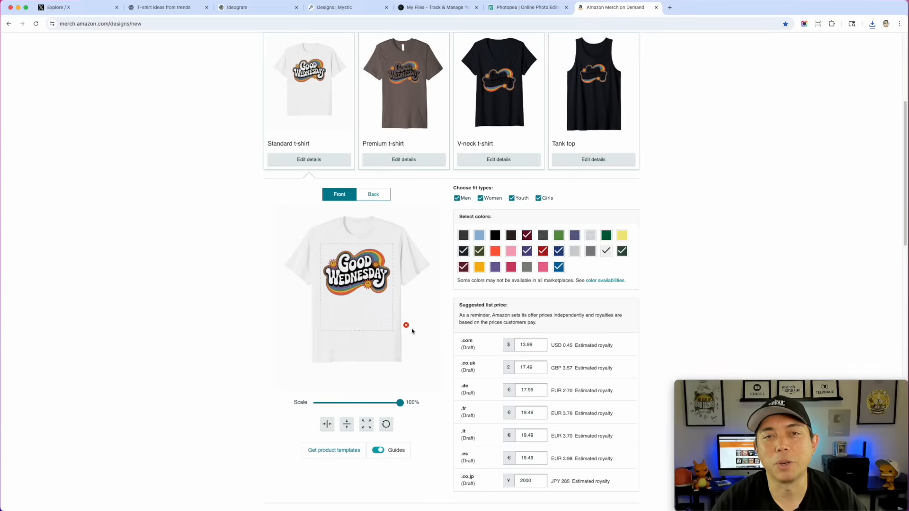
click(478, 234)
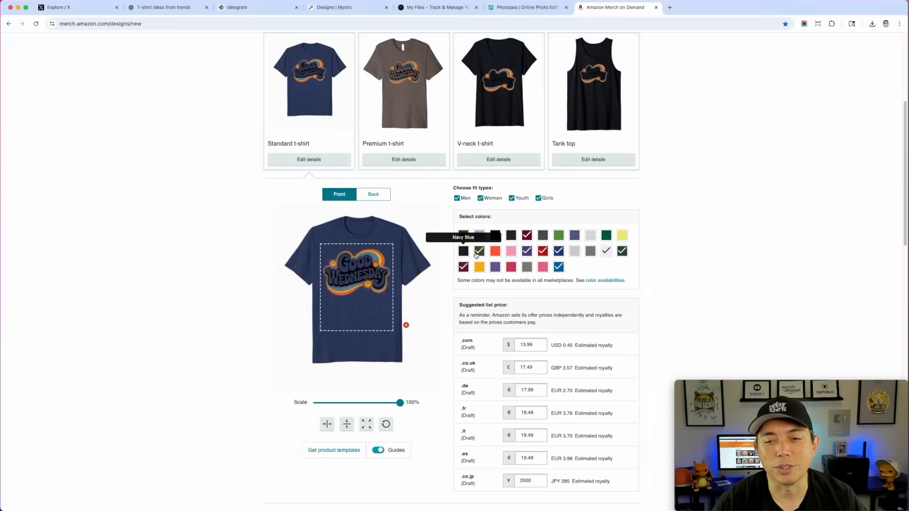
click(527, 250)
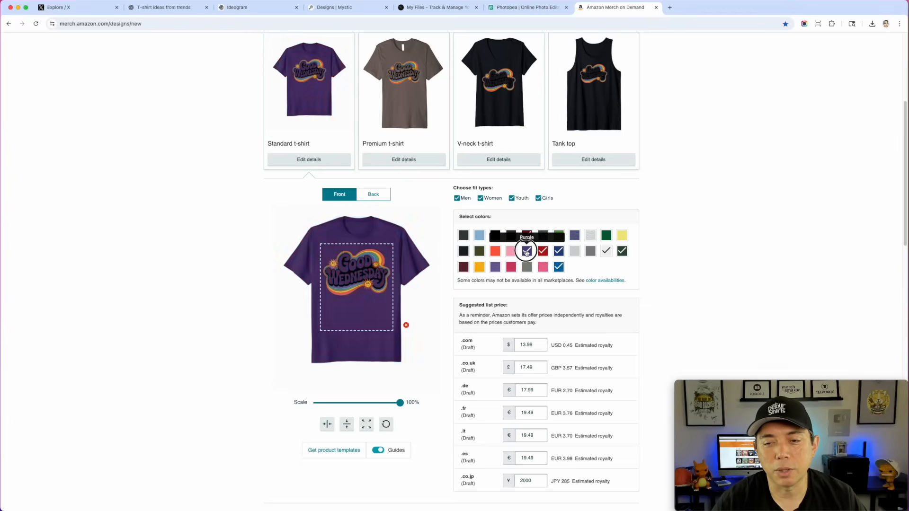
click(527, 235)
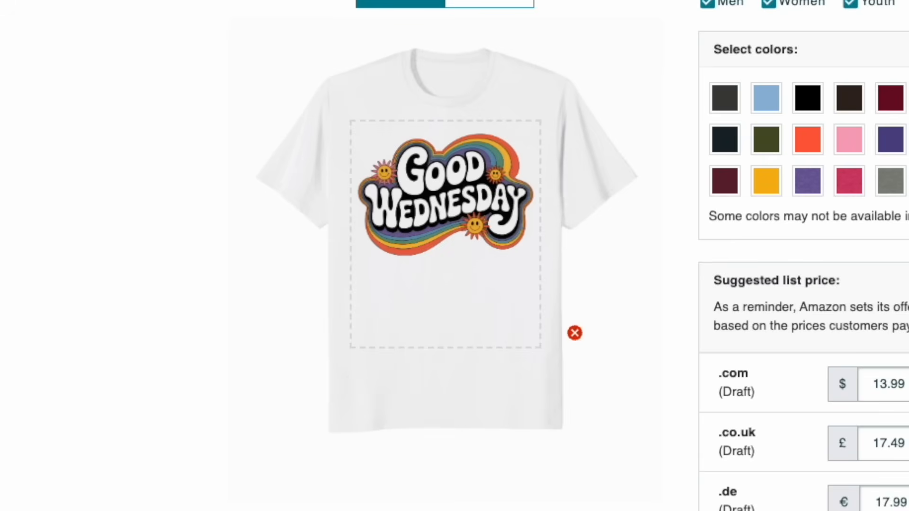
scroll(down, 3)
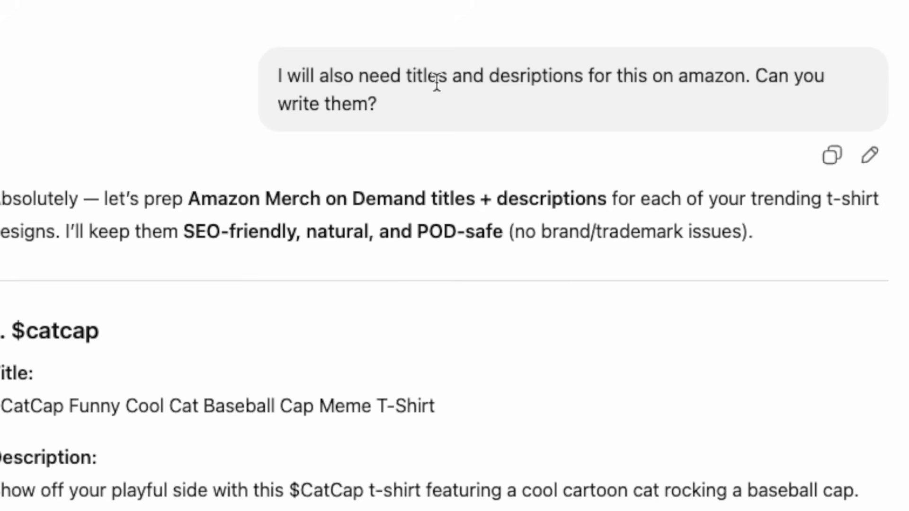
mouse_move(338, 161)
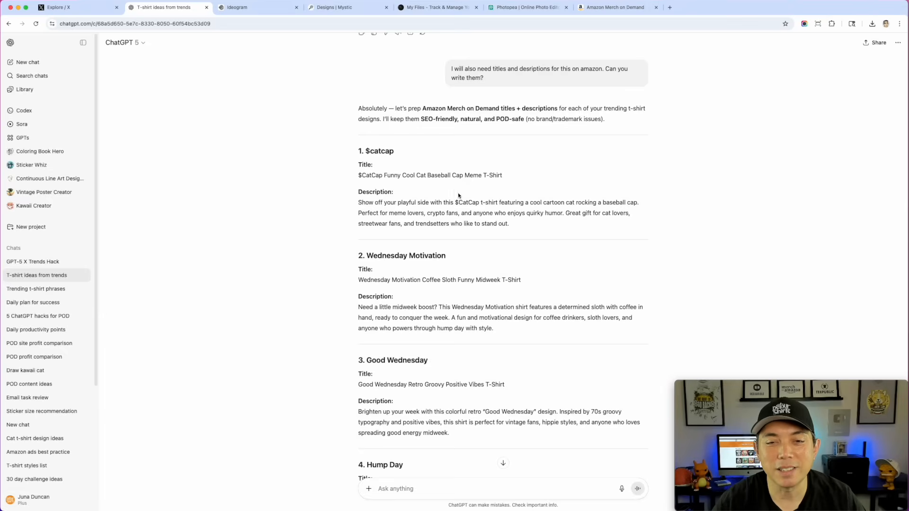
Scroll ChatGPT's reply to the Good Wednesday title, then return to the Merch tab
scroll(down, 3)
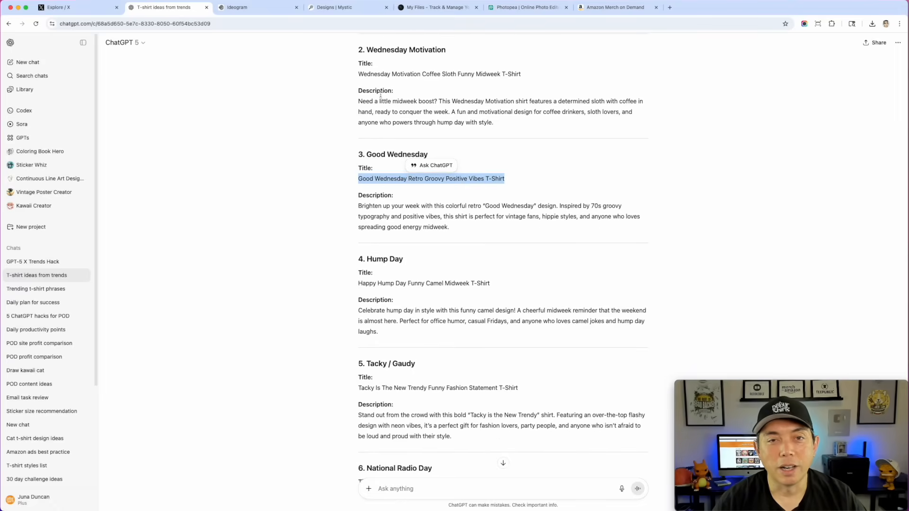
click(615, 7)
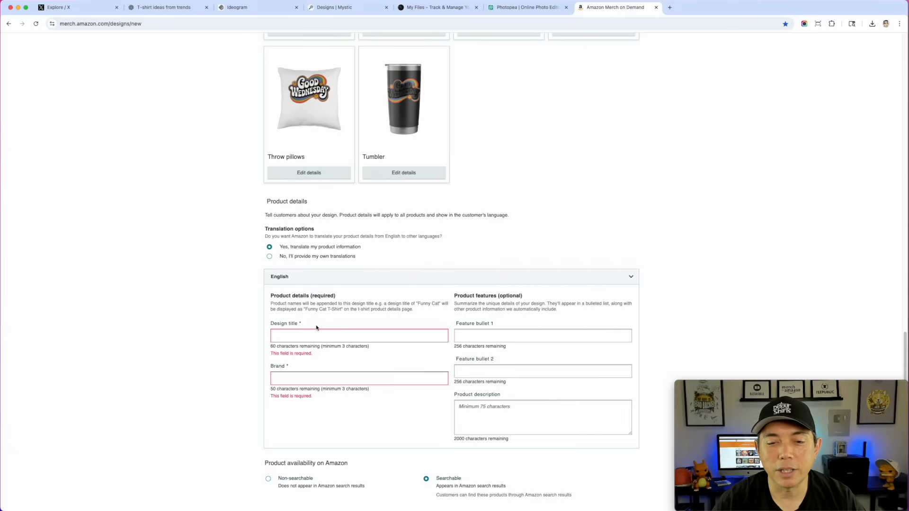
Title the design 'Good Wednesday Retro Groovy Positive Vibes', add ChatGPT's description, and clear Brand
text(Good Wednesday Retro Groovy Positive Vibes T-Shirt)
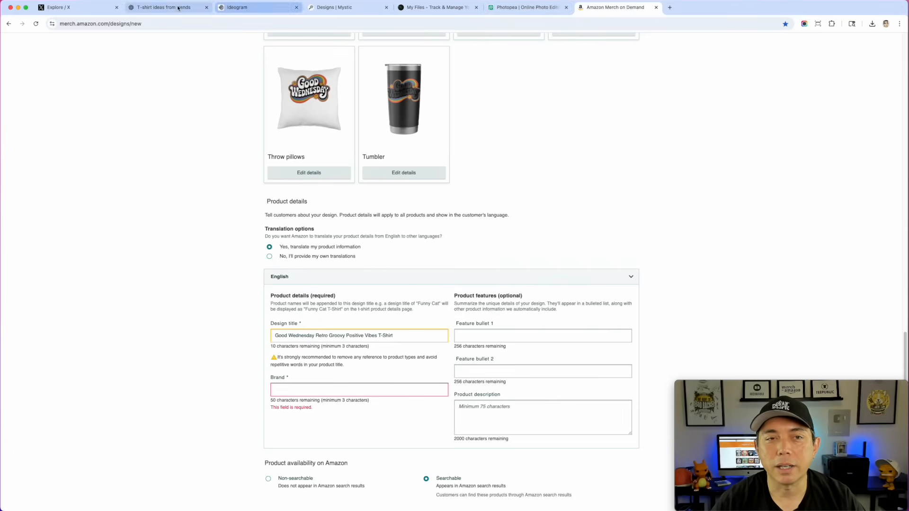
click(165, 7)
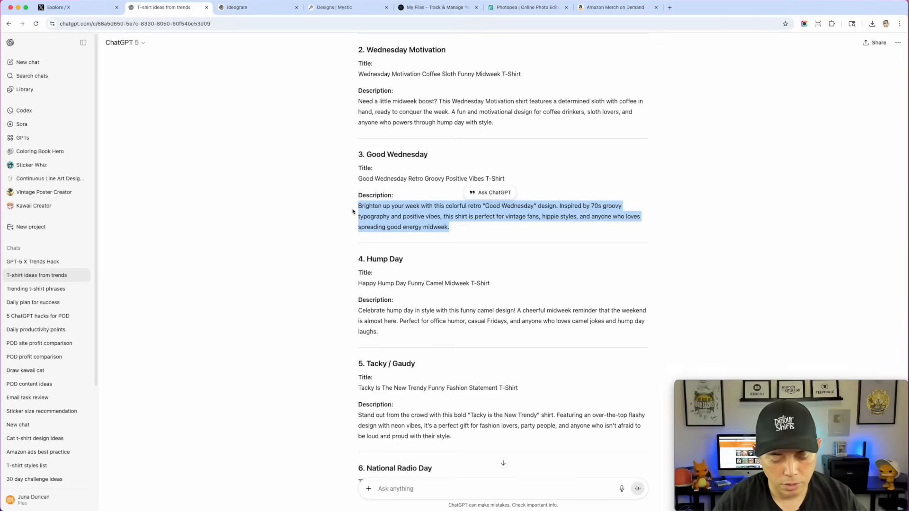
click(614, 7)
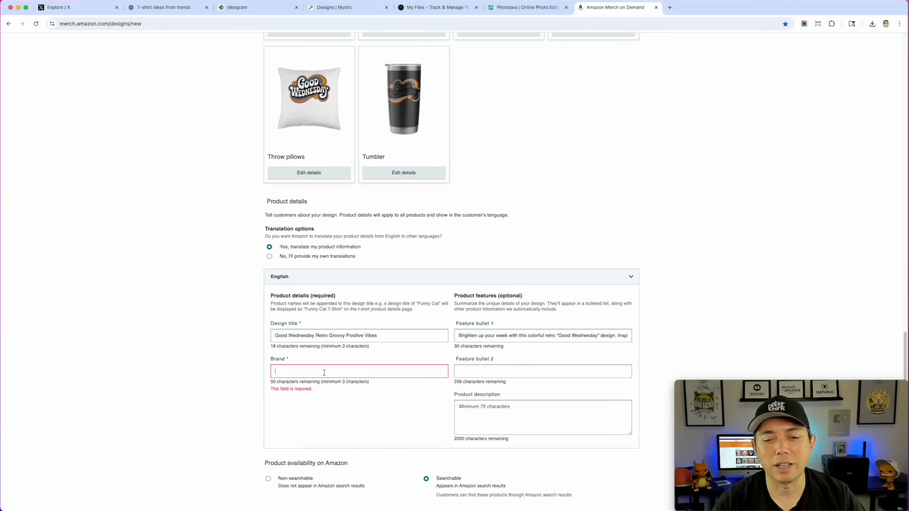
text(Detour Shirt)
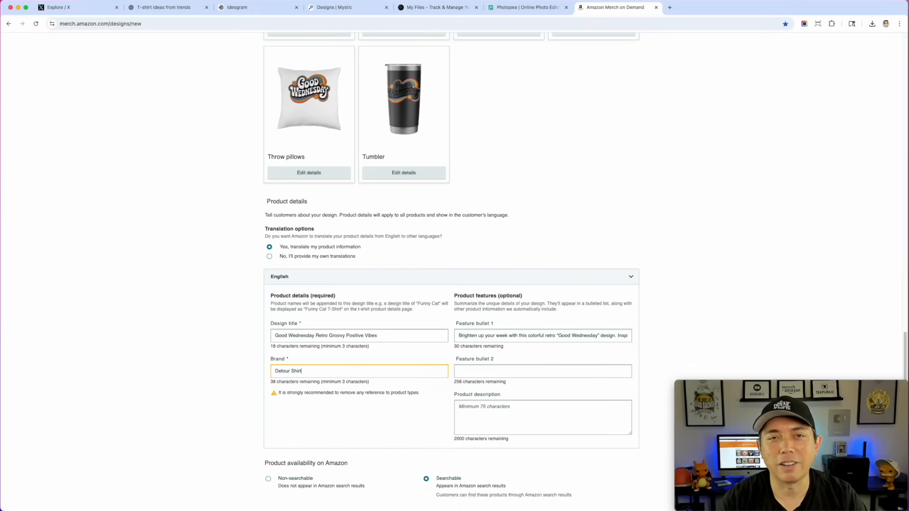
key(Backspace)
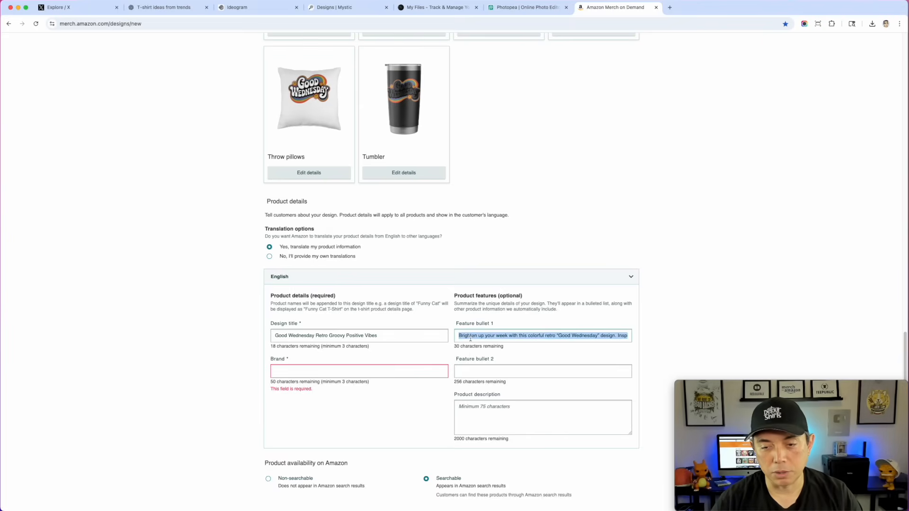
Enter the 'Brighten up your week…' product description and add white as a tumbler colour
click(542, 418)
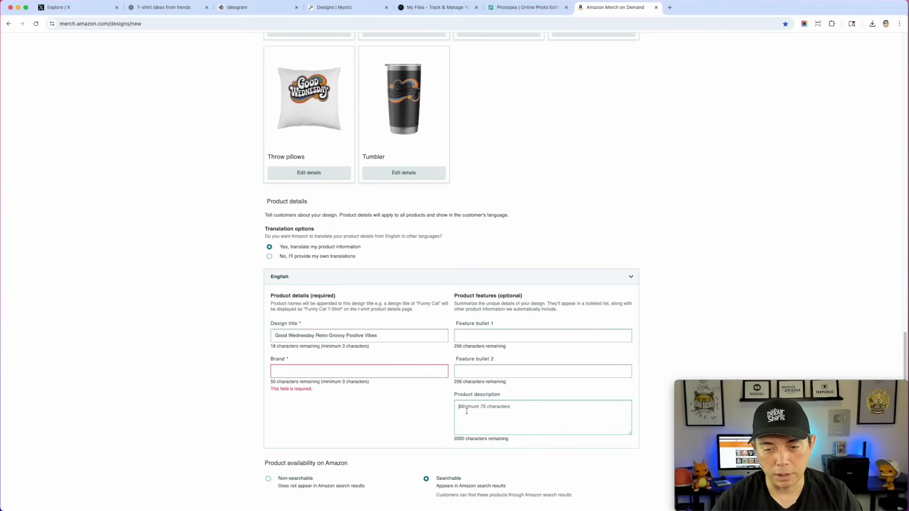
text(Brighten up your week with this colorful retro "Good Wednesday" design. Inspired by 70s groovy typography and positive vibes, this is perfect for vintage fans, hippie styles, and anyone who loves spreading good energy midweek.)
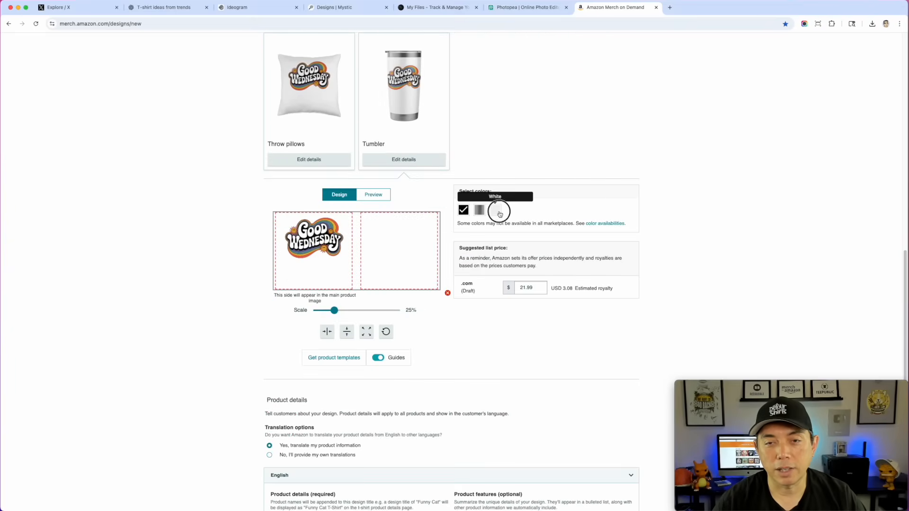
click(494, 210)
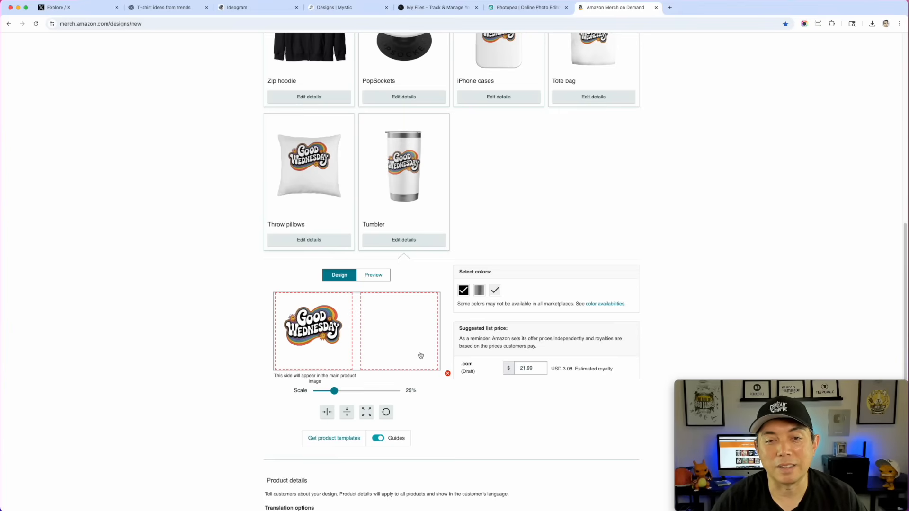
scroll(up, 3)
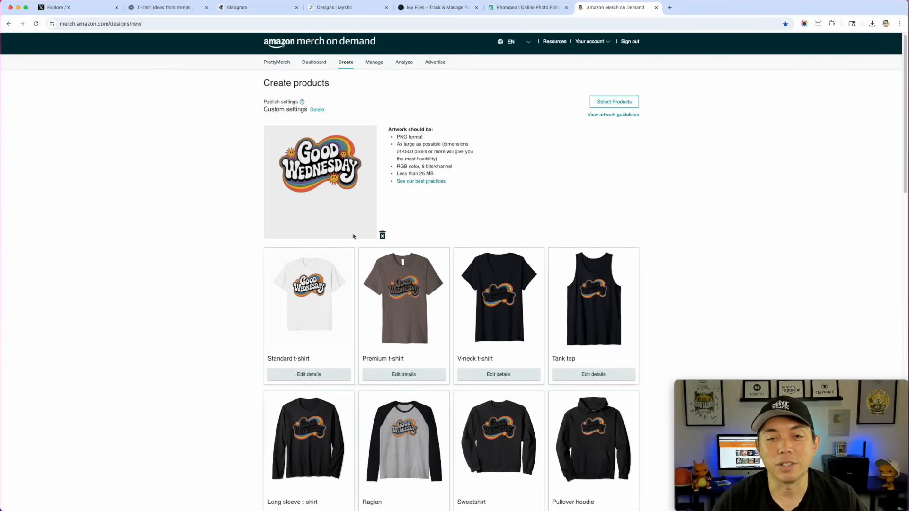
mouse_move(510, 165)
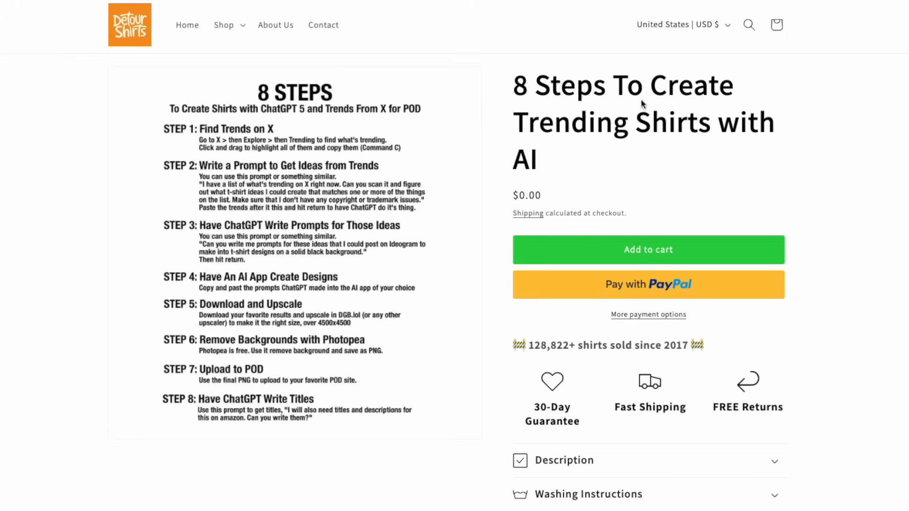
Scroll through Detour Shirts' free '8 Steps To Create Trending Shirts with AI' page
scroll(down, 3)
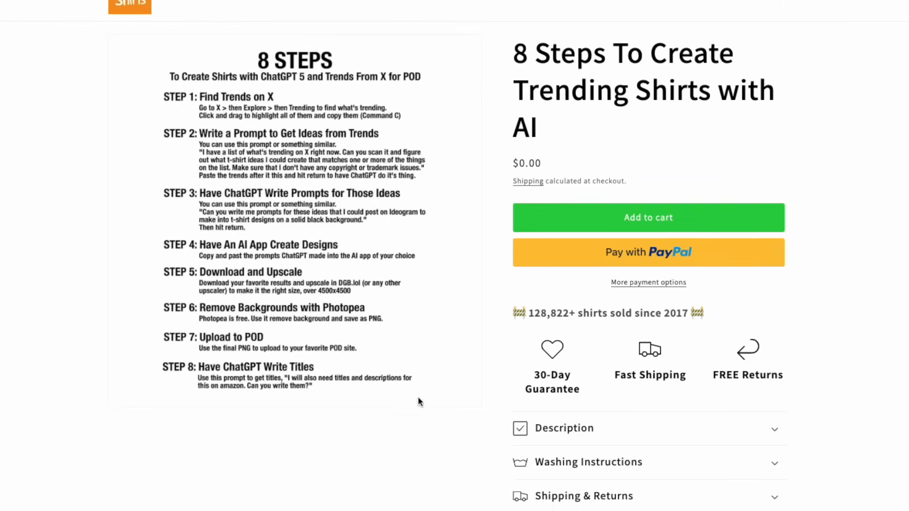